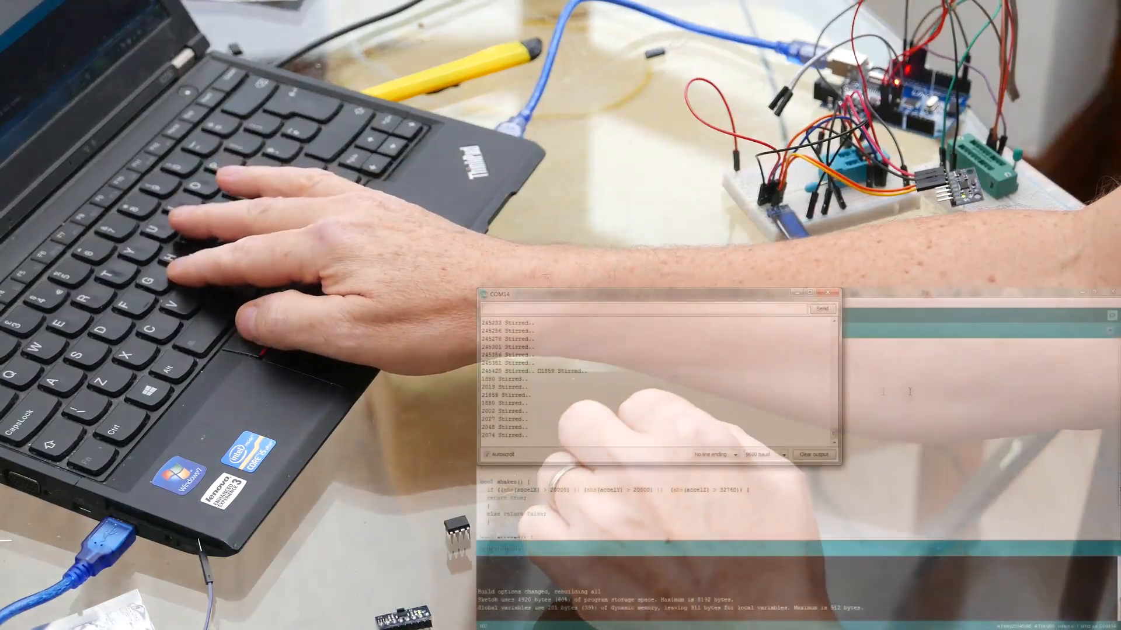
# Close the Serial Monitor and page through the MPU-6000/6050 datasheet PDF in Chrome.
pyautogui.click(814, 454)
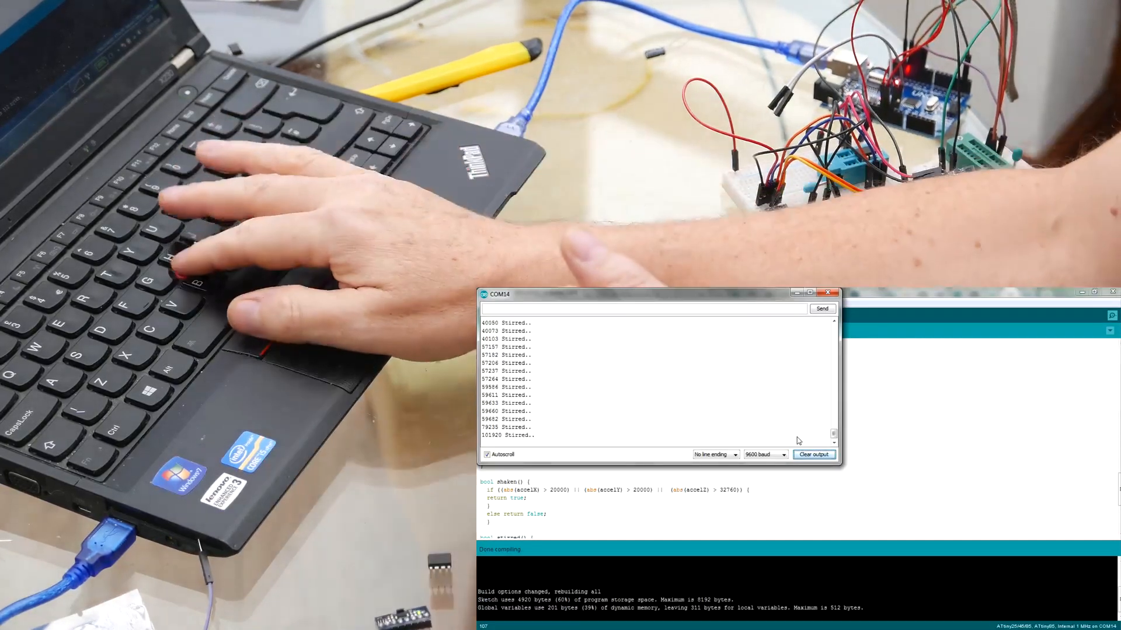
pyautogui.click(828, 293)
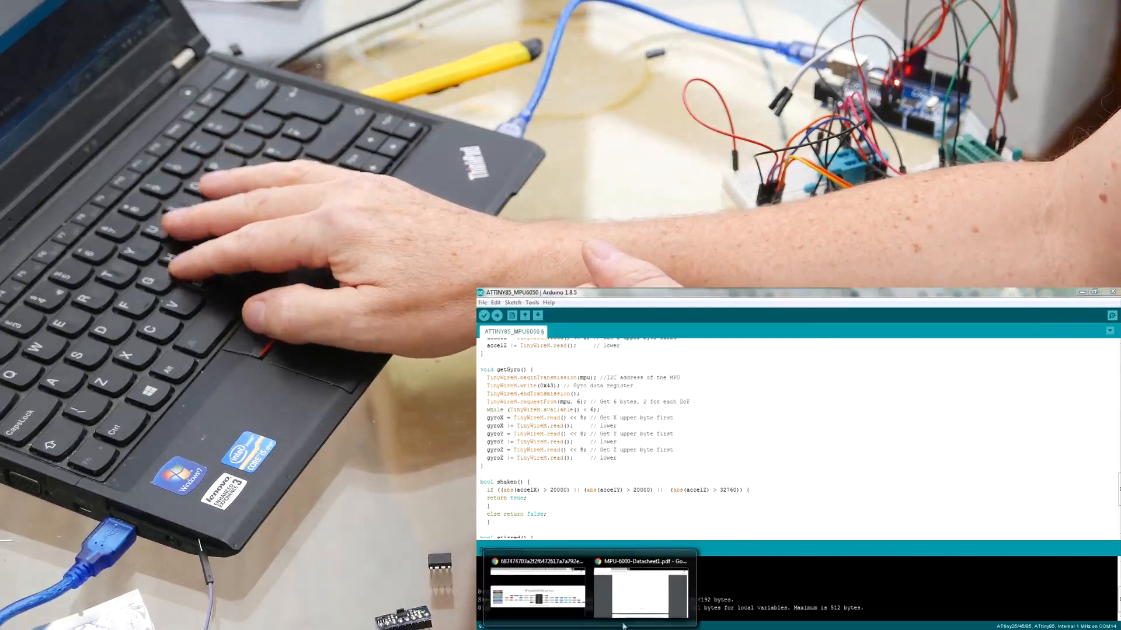
pyautogui.click(639, 590)
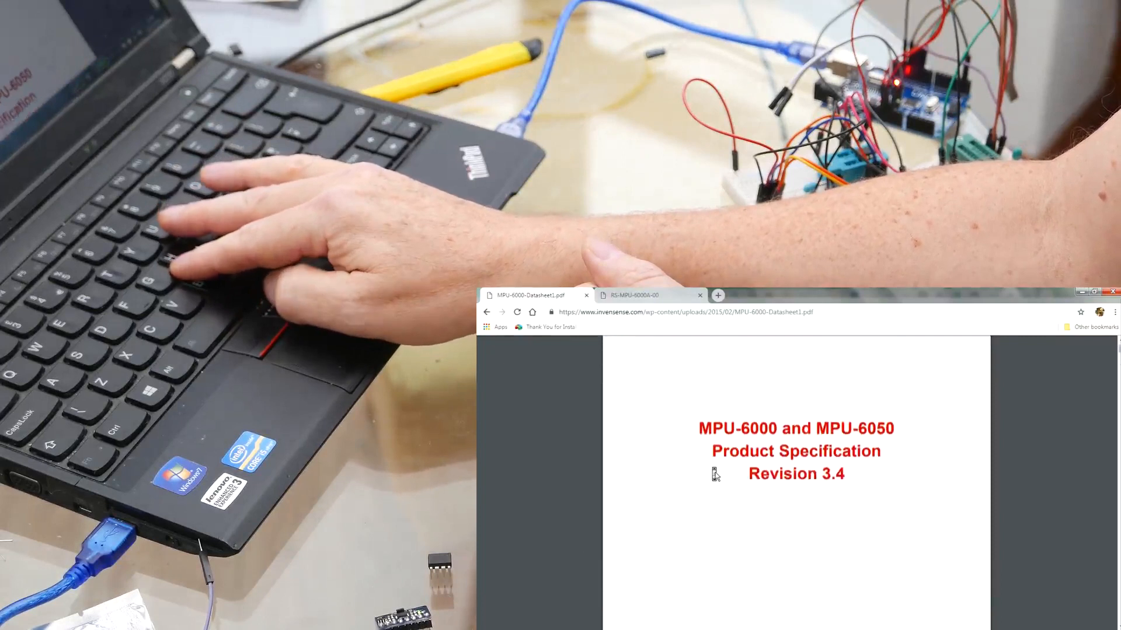
pyautogui.scroll(-3)
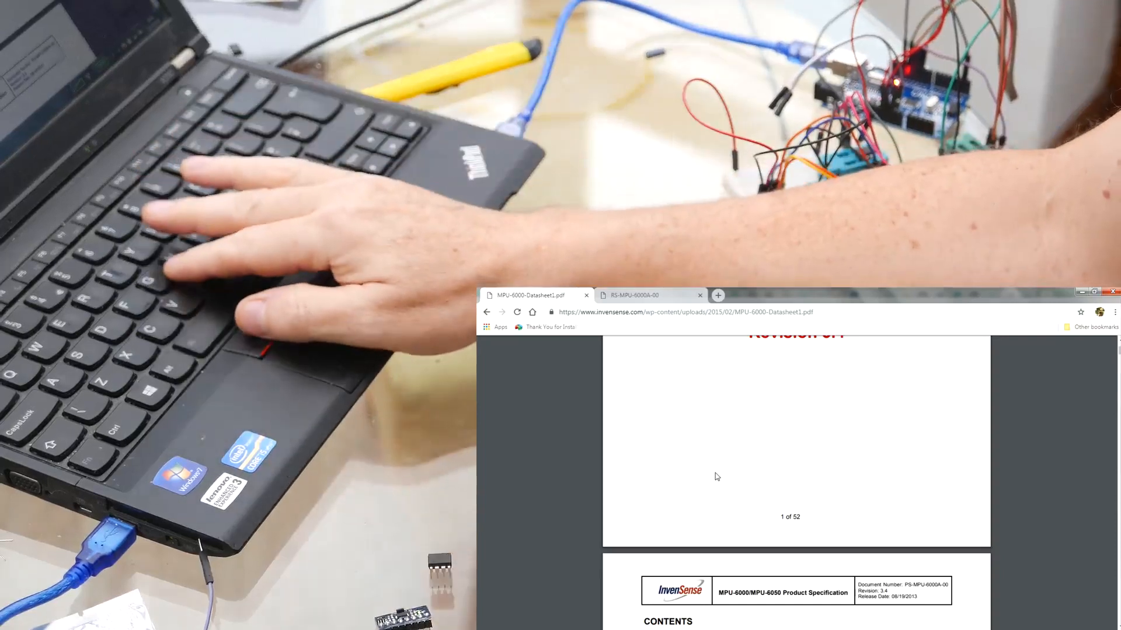
pyautogui.scroll(3)
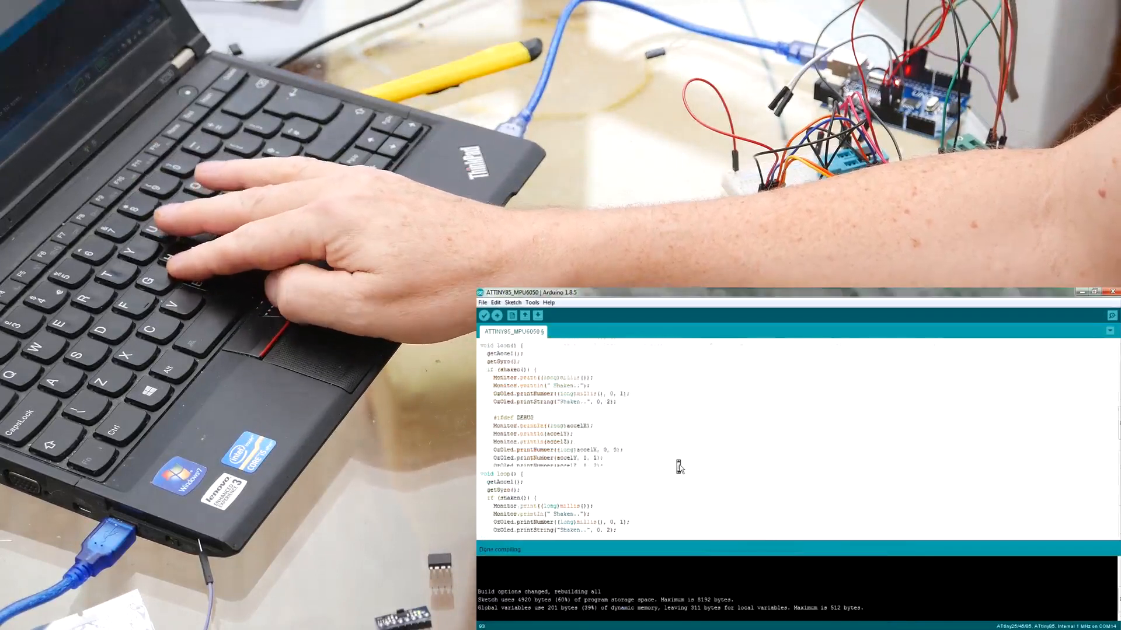
pyautogui.scroll(3)
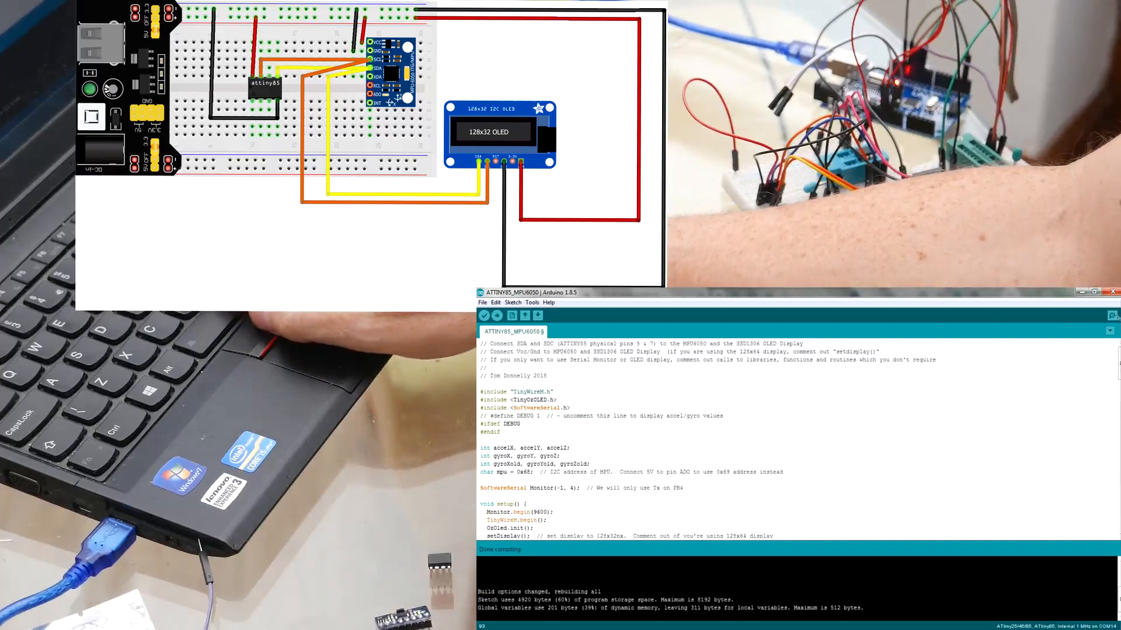
pyautogui.click(1113, 316)
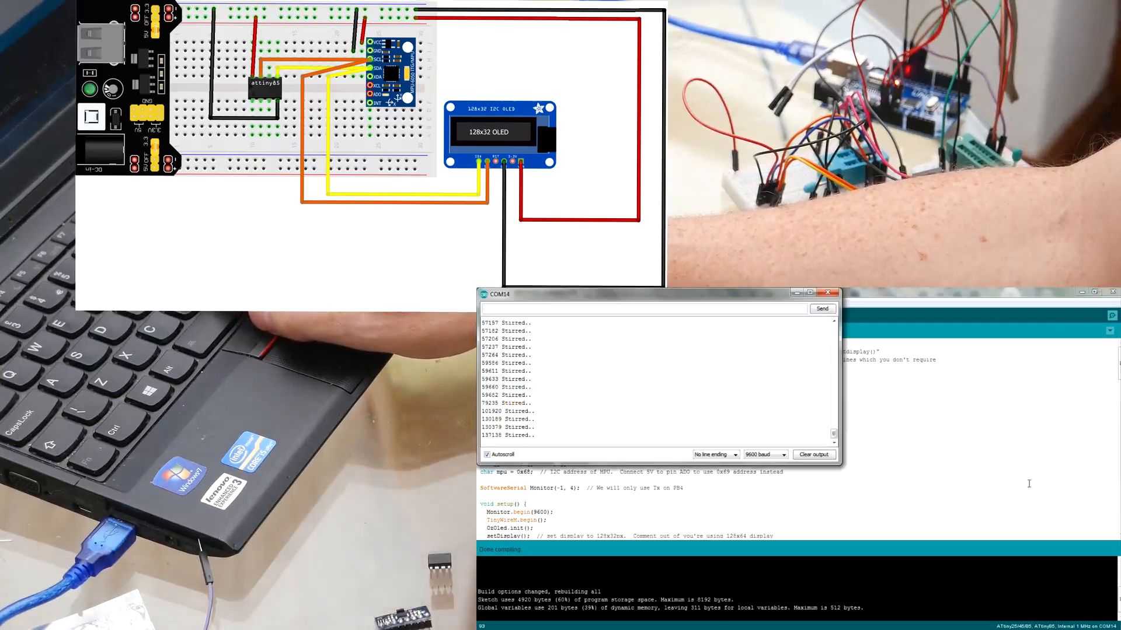
pyautogui.click(828, 294)
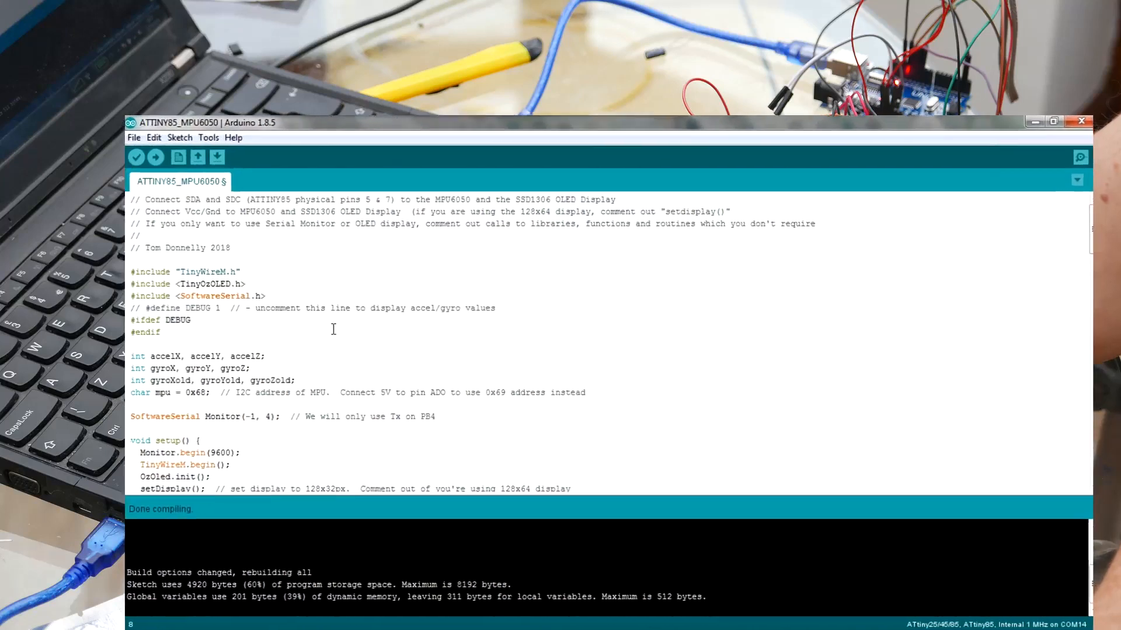
pyautogui.scroll(-3)
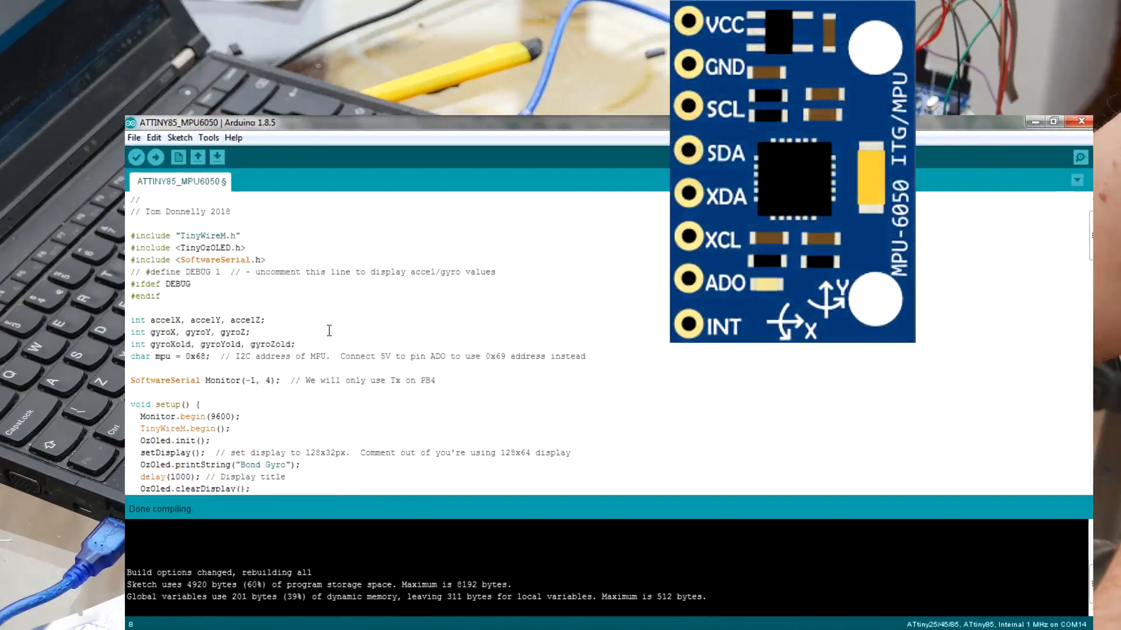
pyautogui.scroll(-3)
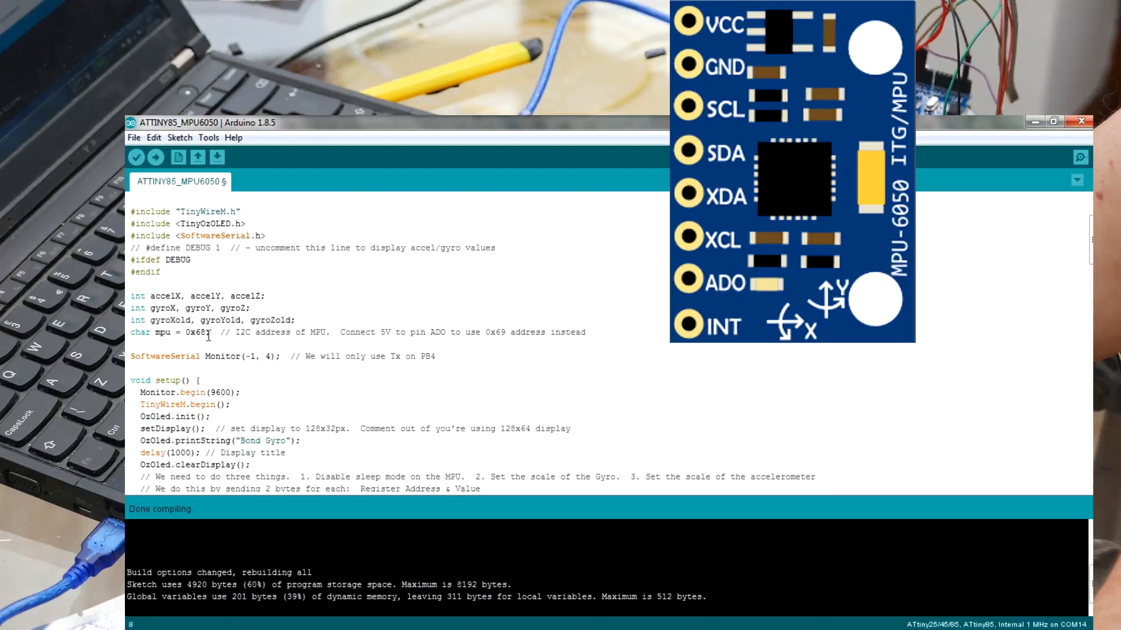
pyautogui.doubleClick(195, 333)
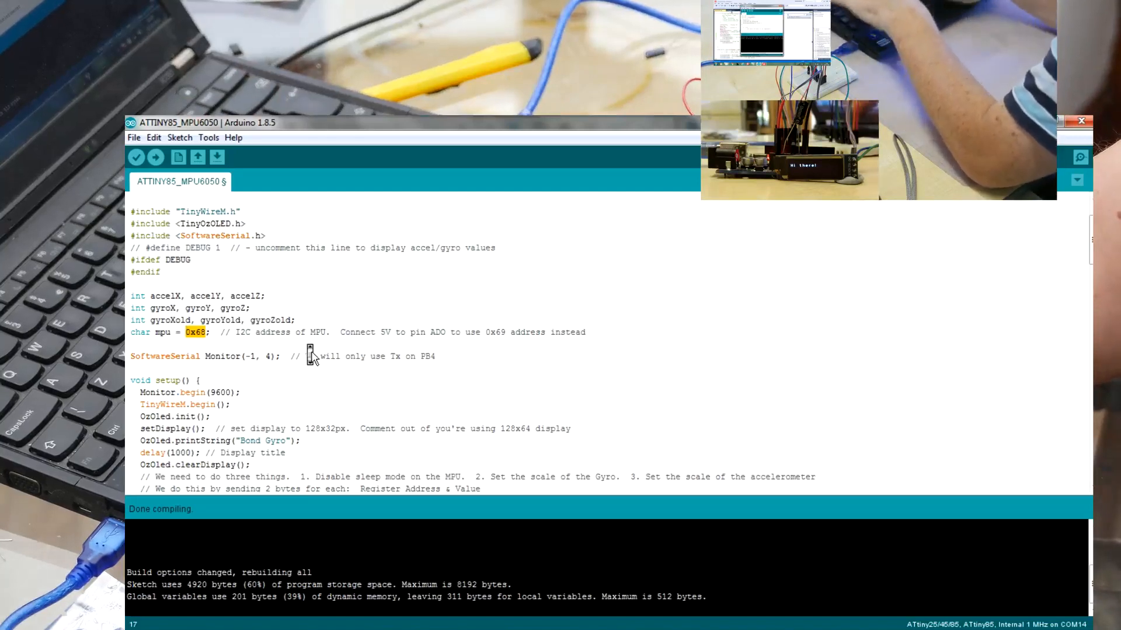
# Scroll the sketch to review the setup() routine's MPU register writes for sleep, gyro and accelerometer.
pyautogui.scroll(3)
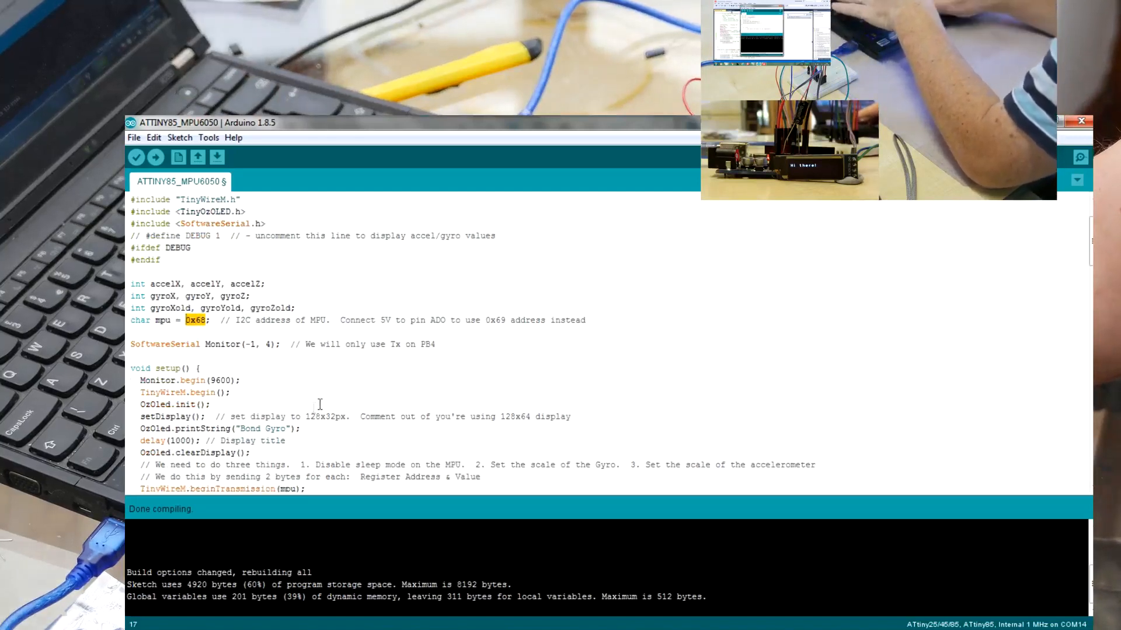
pyautogui.scroll(-3)
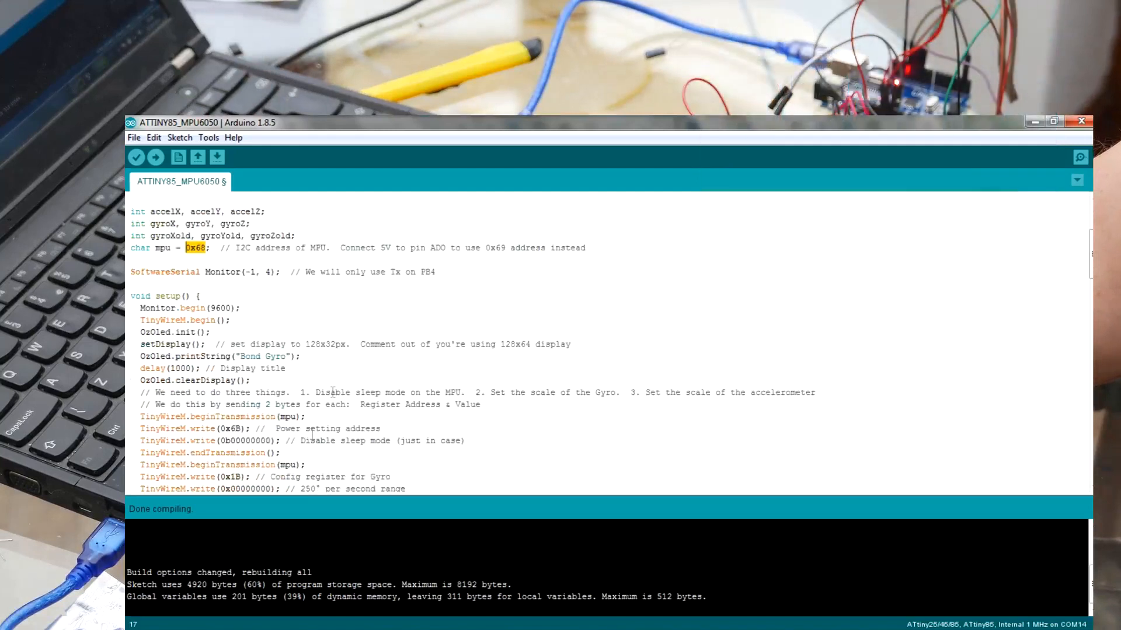
pyautogui.scroll(3)
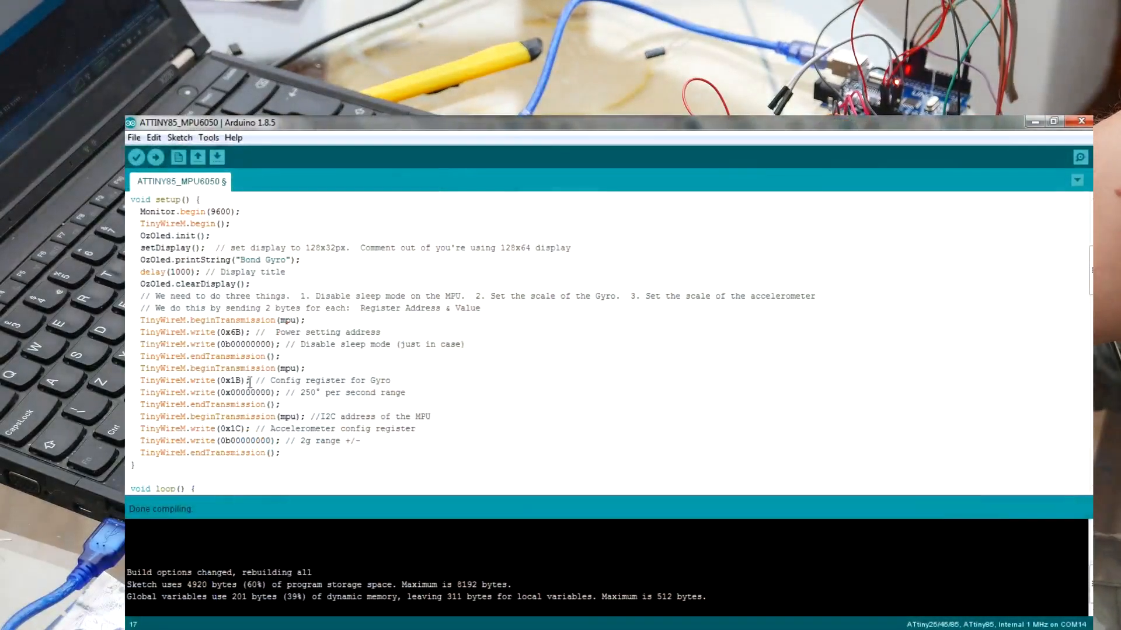
pyautogui.moveTo(442, 368)
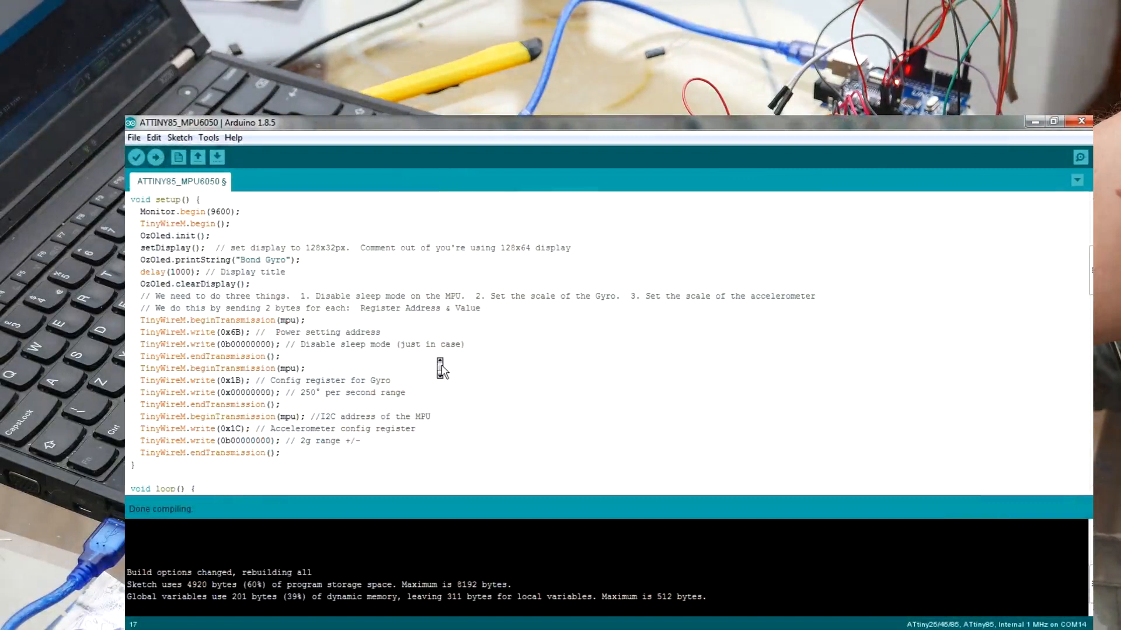
pyautogui.scroll(-3)
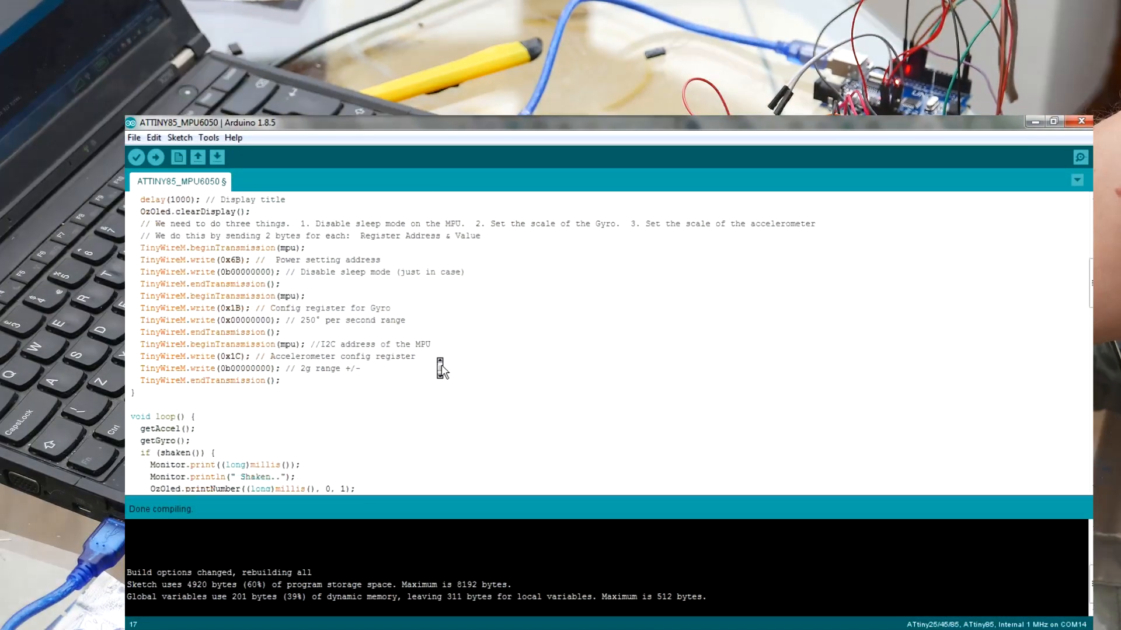
pyautogui.scroll(-3)
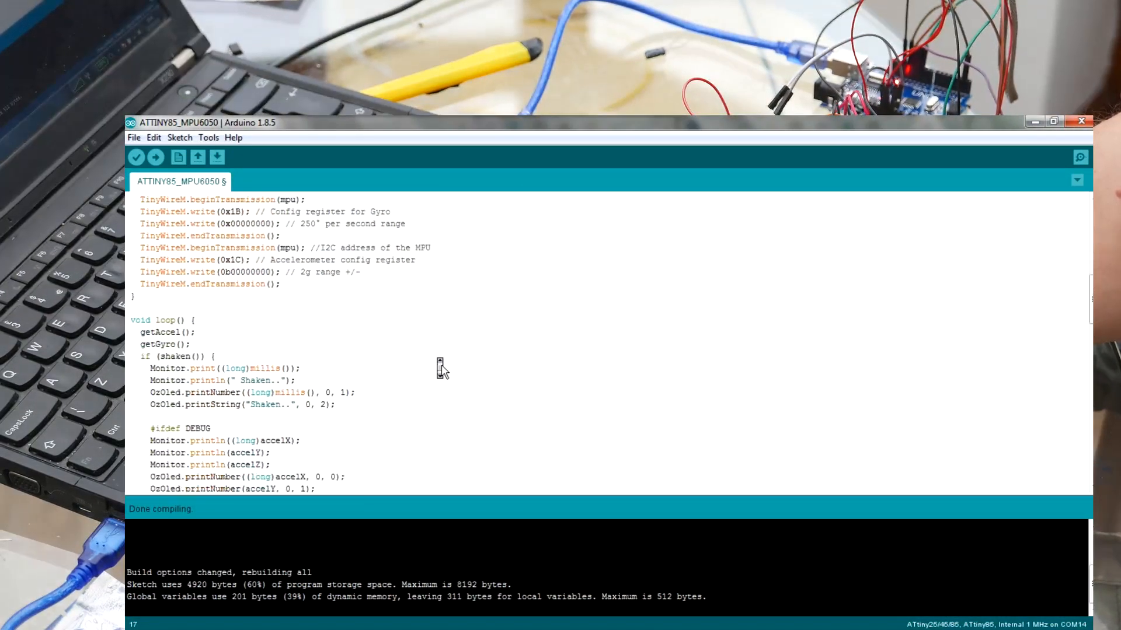
pyautogui.scroll(-3)
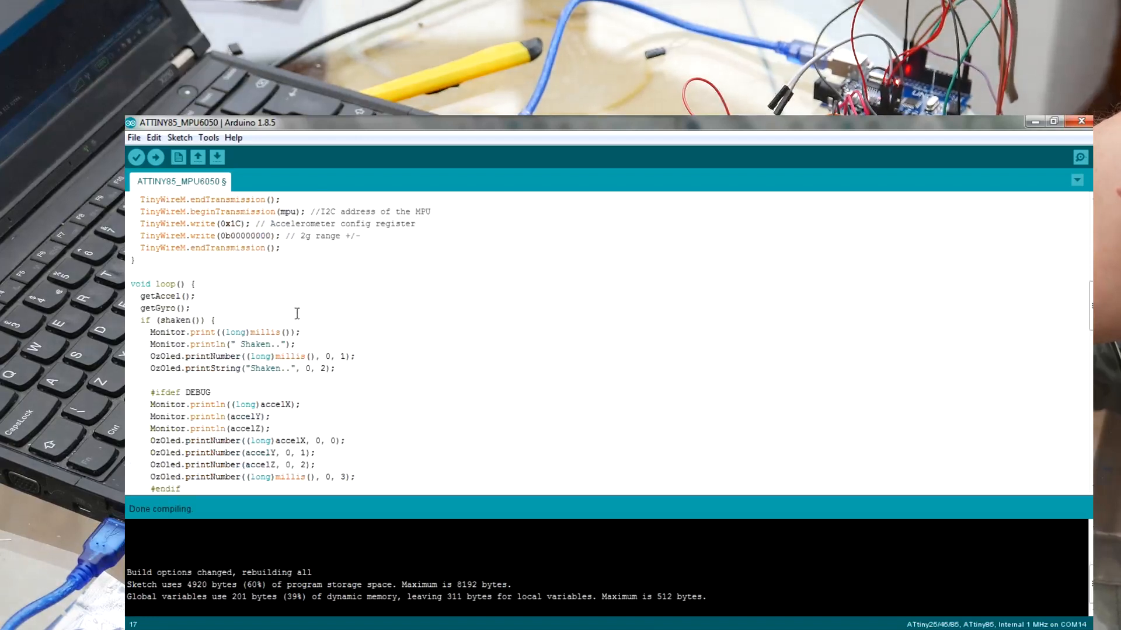
pyautogui.scroll(-3)
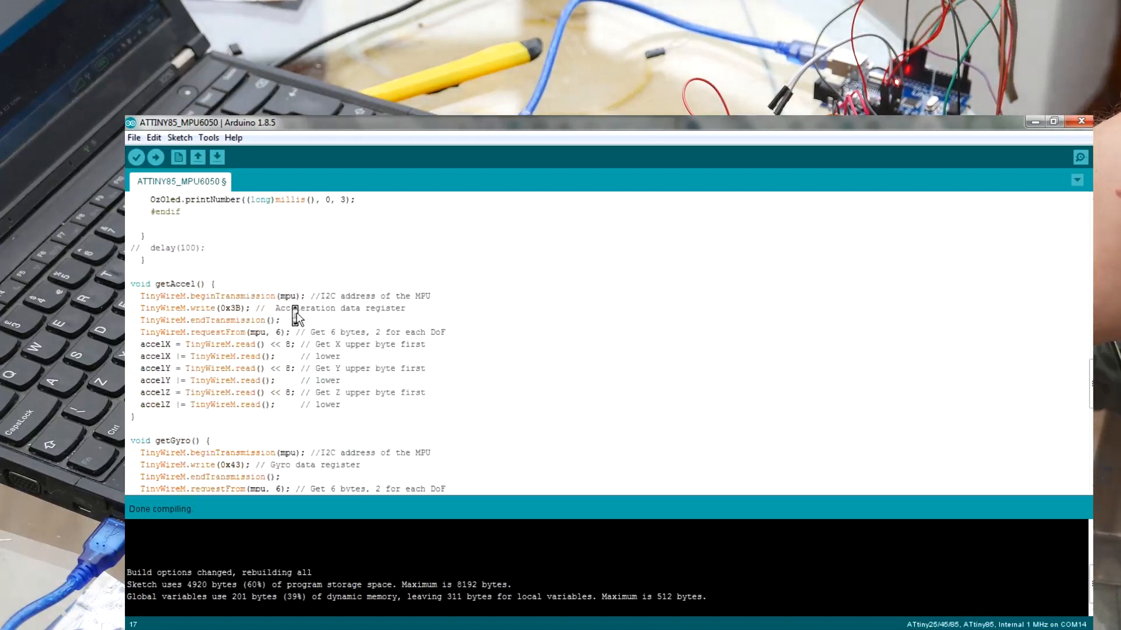
pyautogui.scroll(-3)
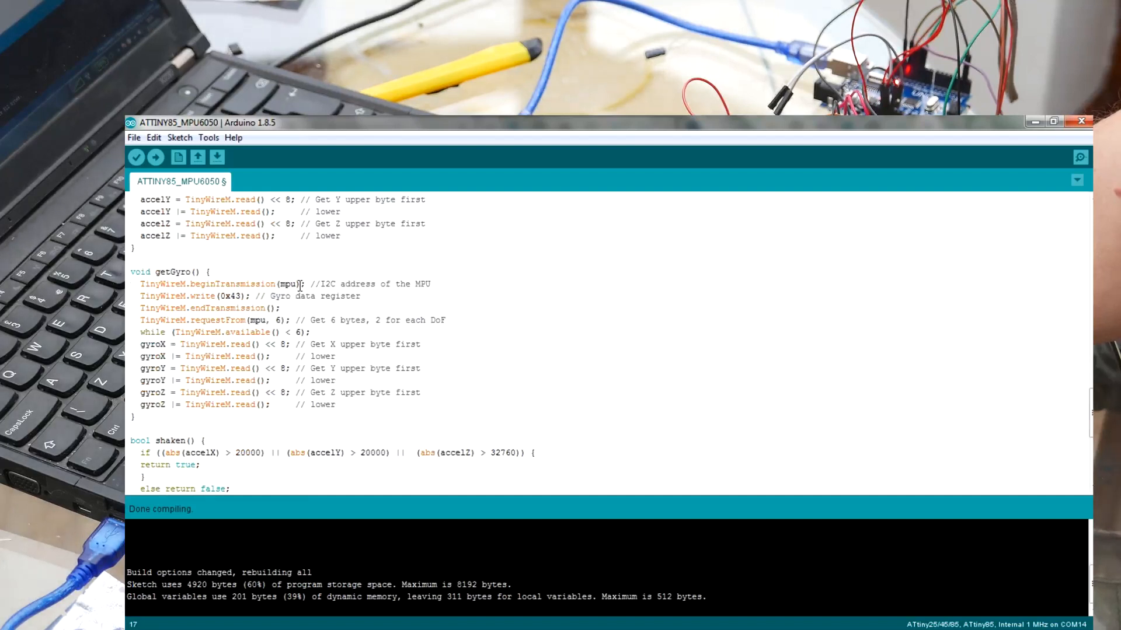
# Scroll from the sketch header through setup() and loop()'s Shaken/Stirred blocks down to getAccel().
pyautogui.scroll(3)
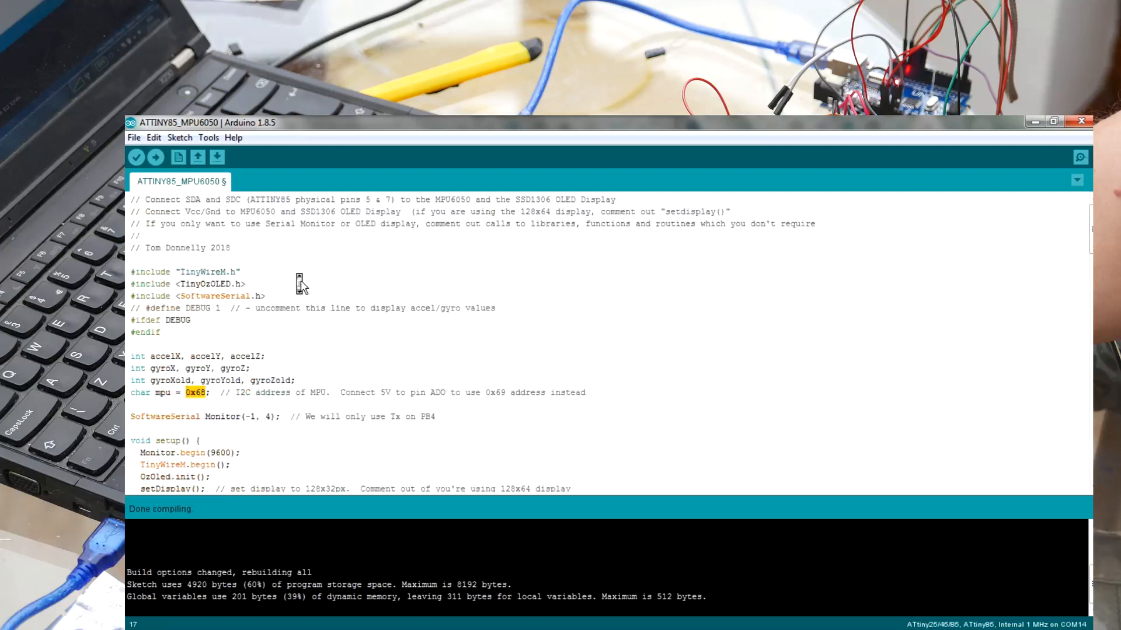
pyautogui.scroll(-3)
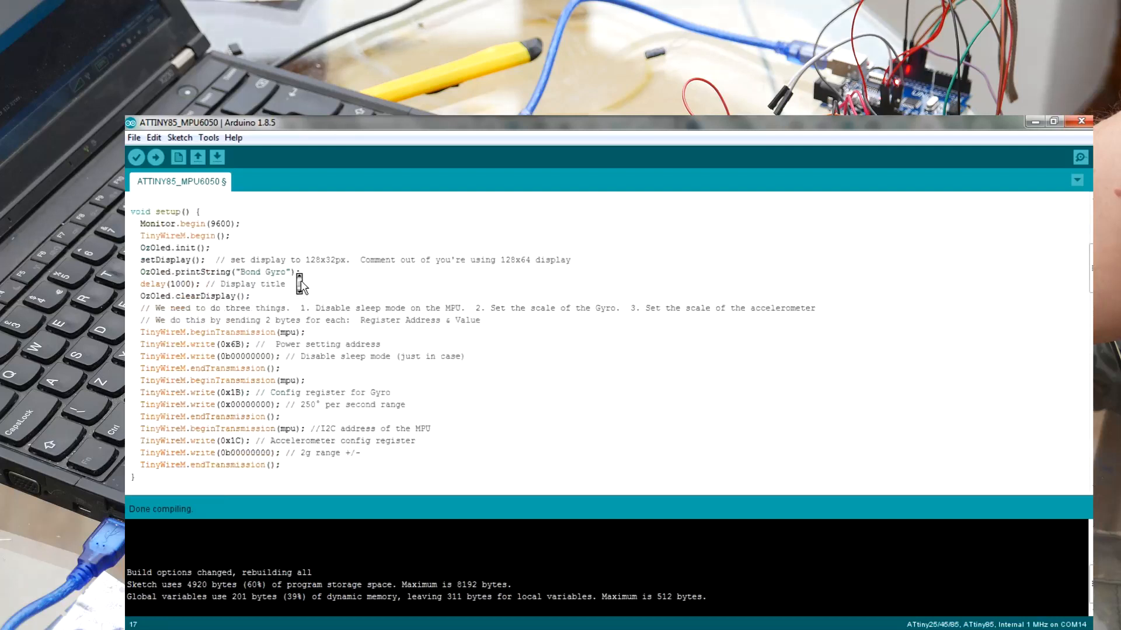
pyautogui.scroll(-3)
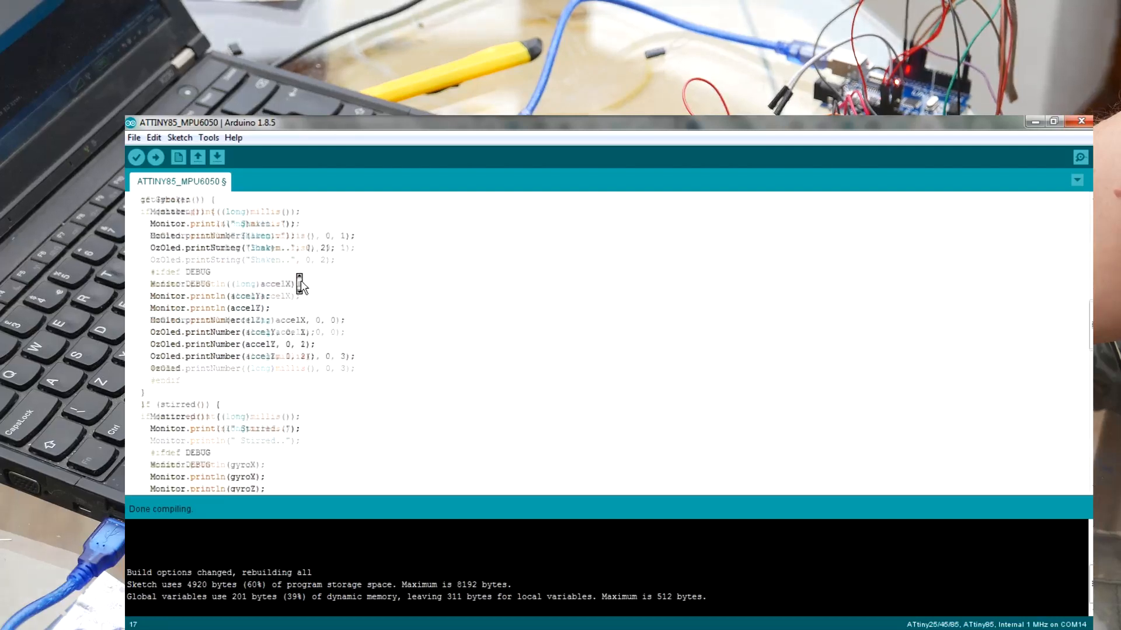
pyautogui.scroll(-3)
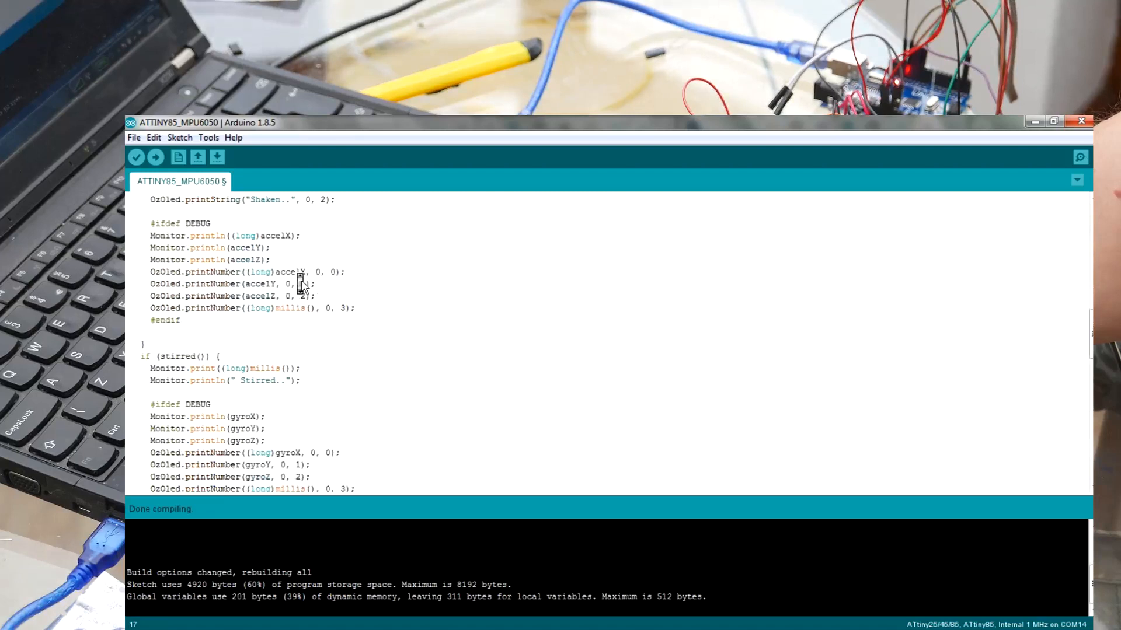
pyautogui.scroll(-3)
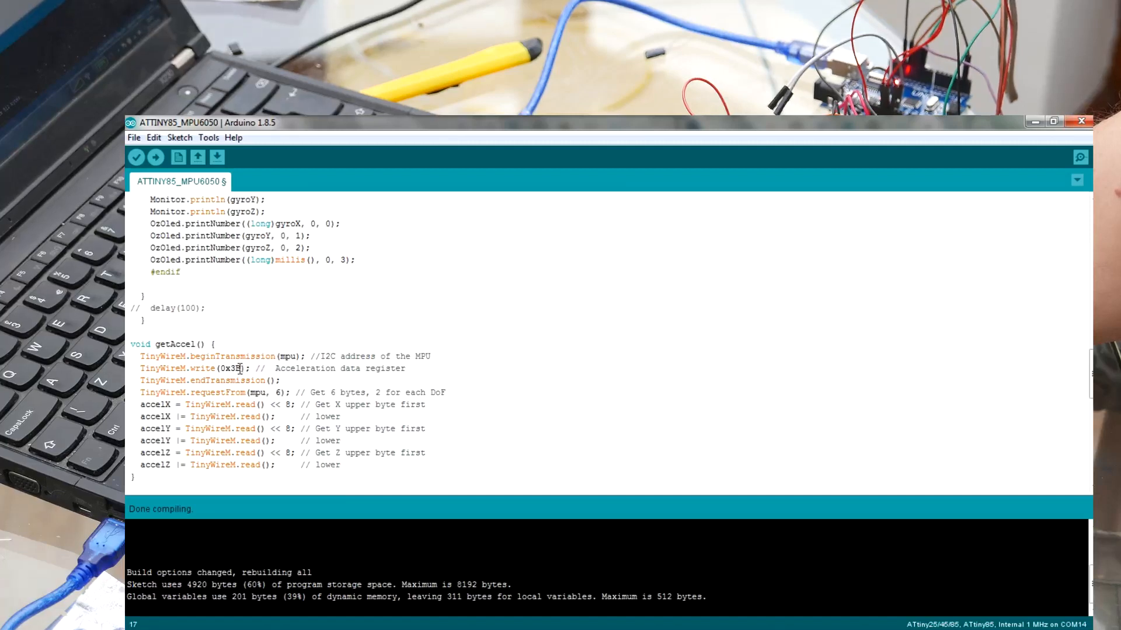
pyautogui.doubleClick(230, 368)
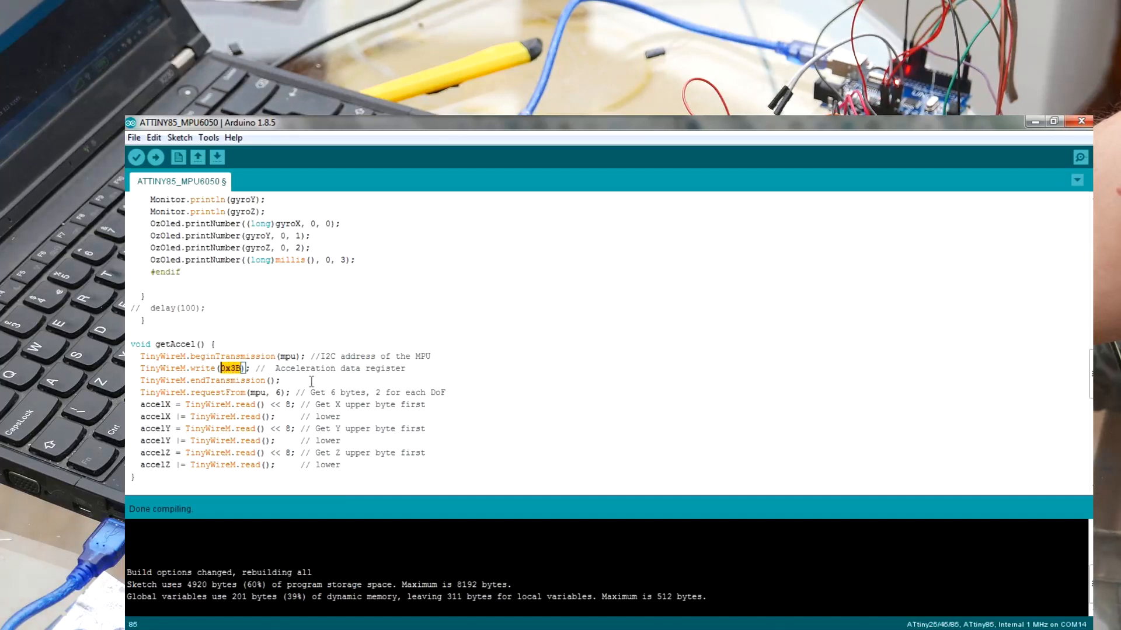
pyautogui.moveTo(448, 407)
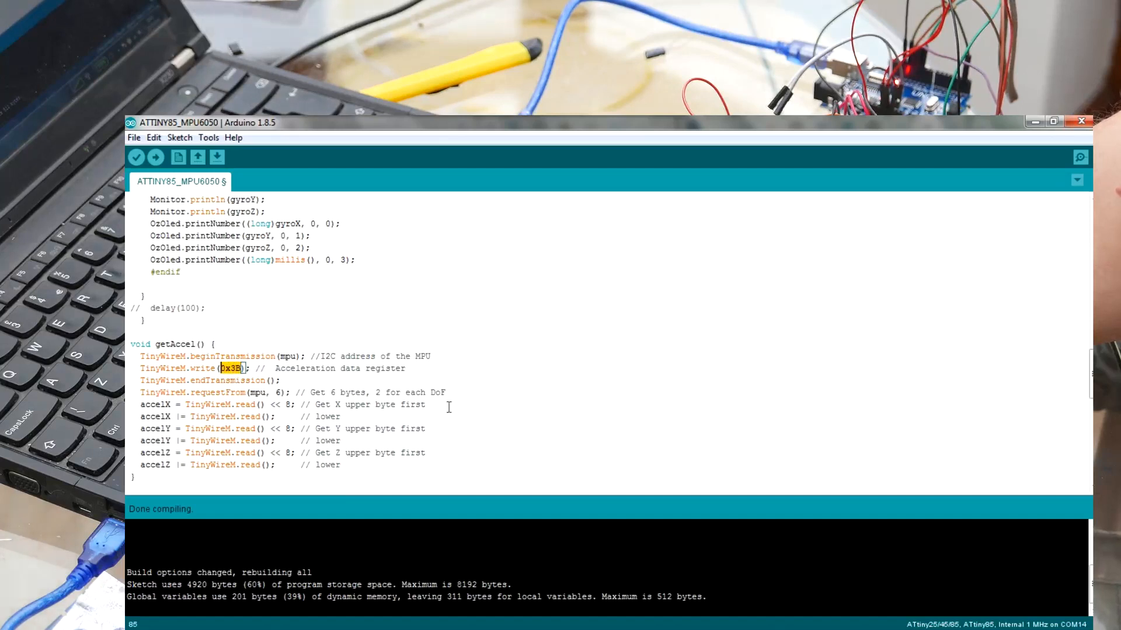
pyautogui.moveTo(187, 405)
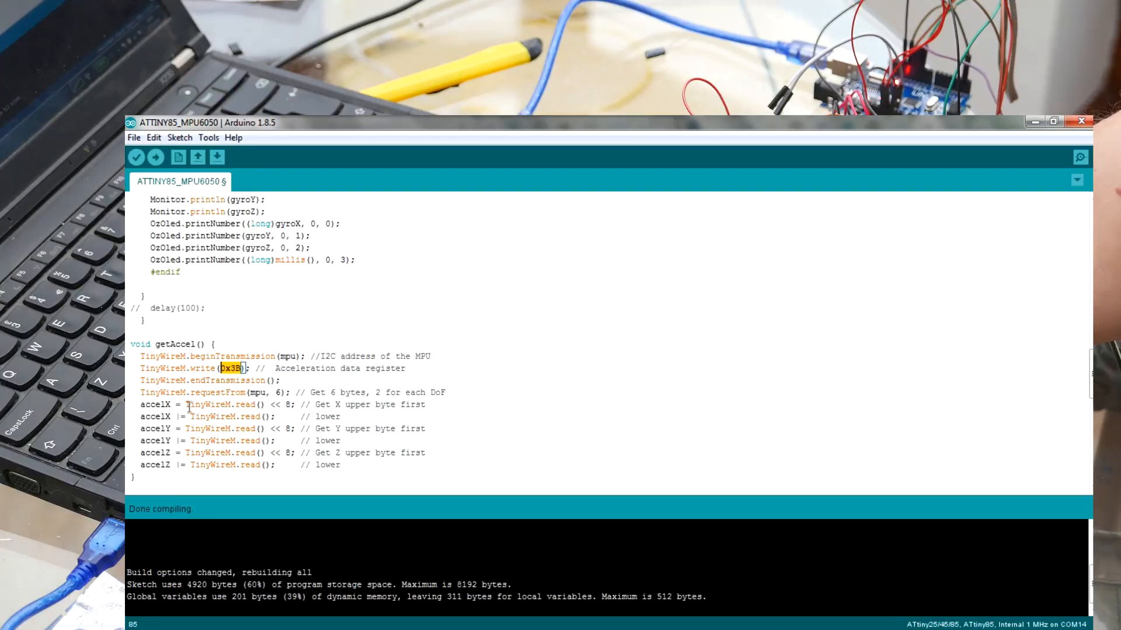
pyautogui.moveTo(188, 453)
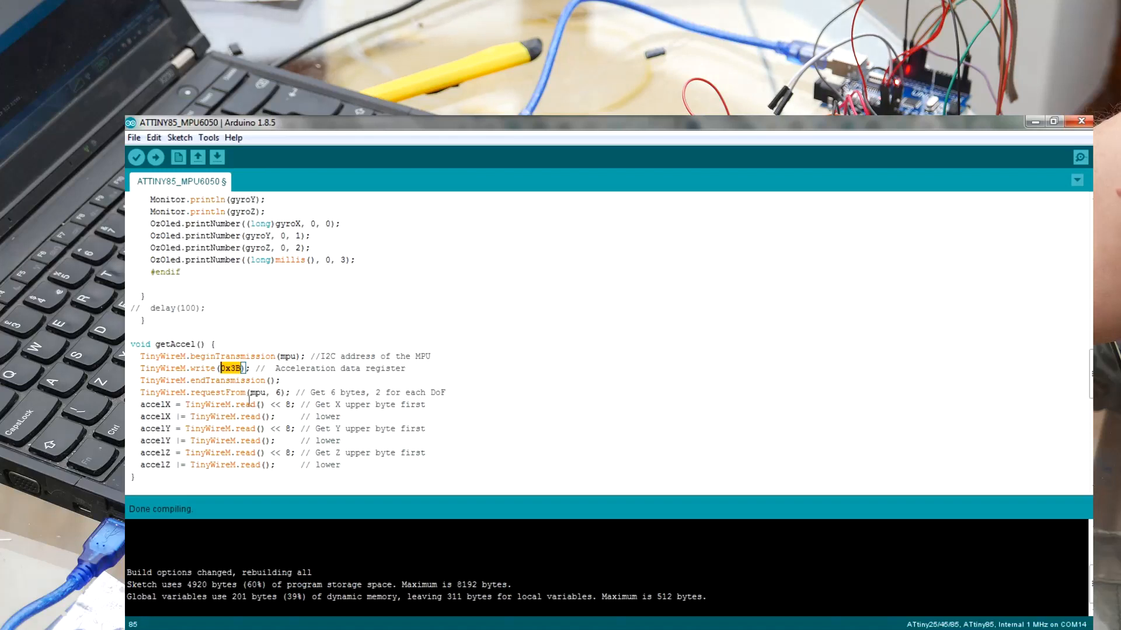
pyautogui.click(278, 417)
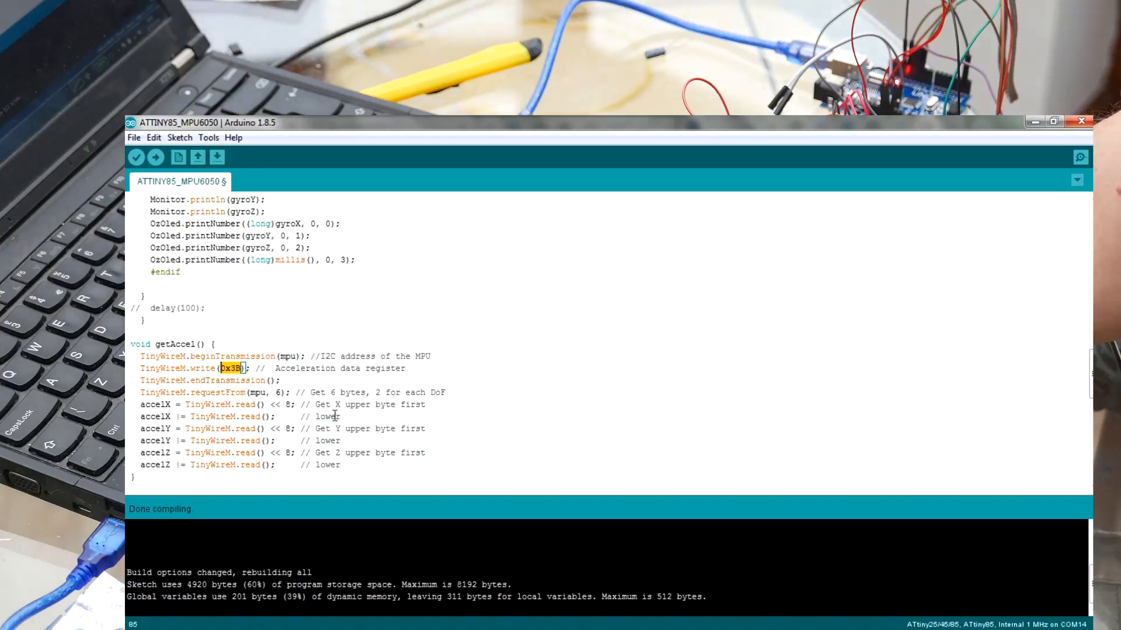
pyautogui.moveTo(462, 406)
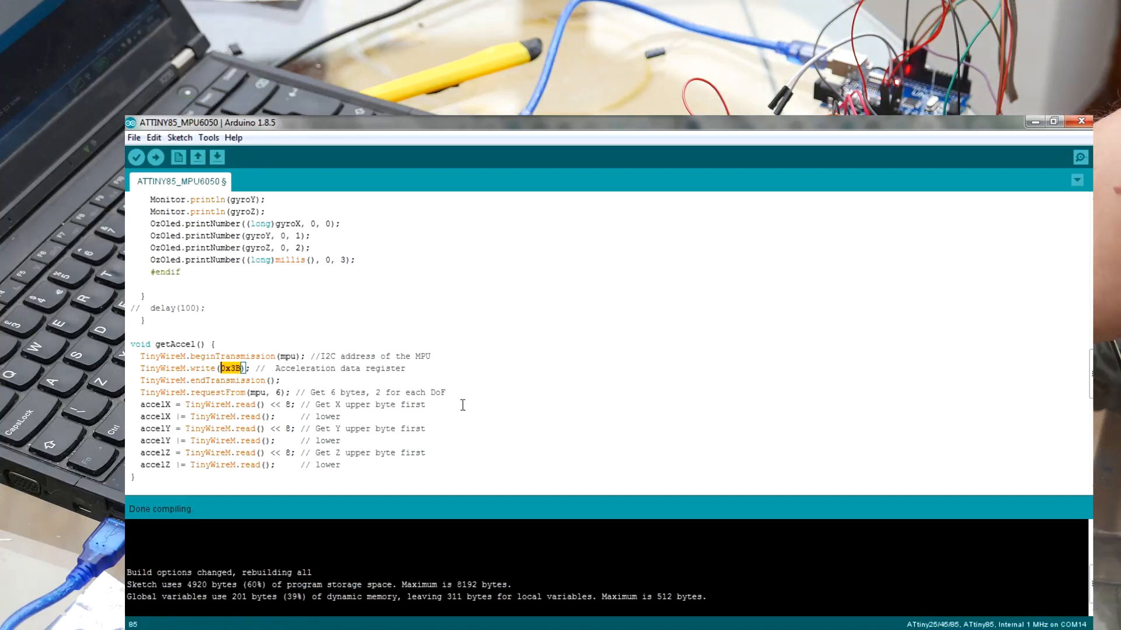
pyautogui.scroll(-3)
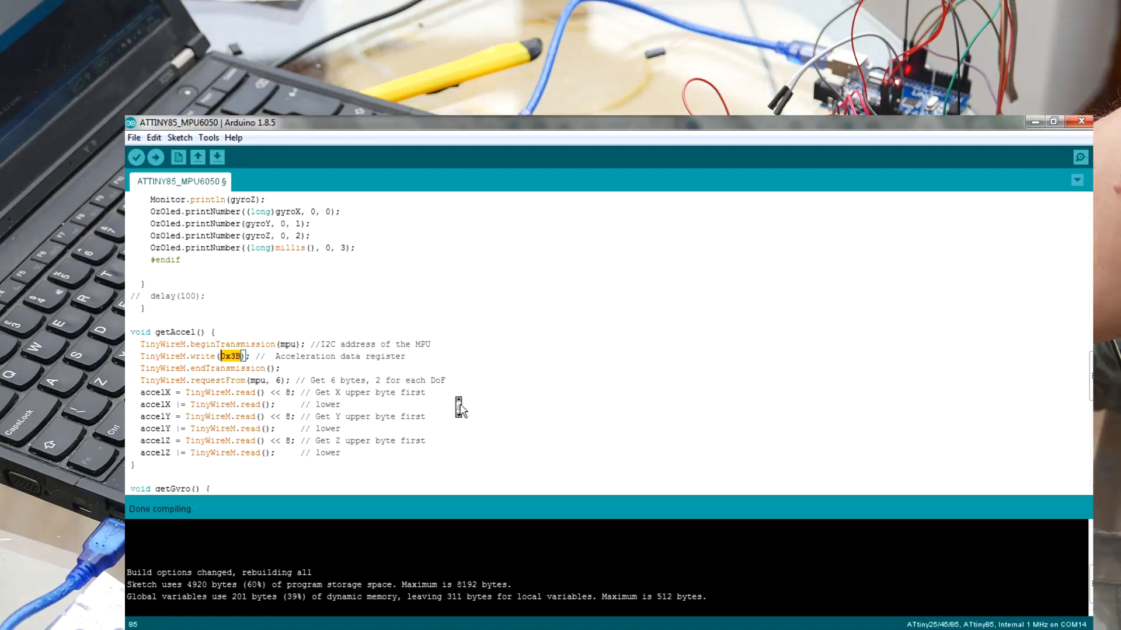
pyautogui.scroll(-3)
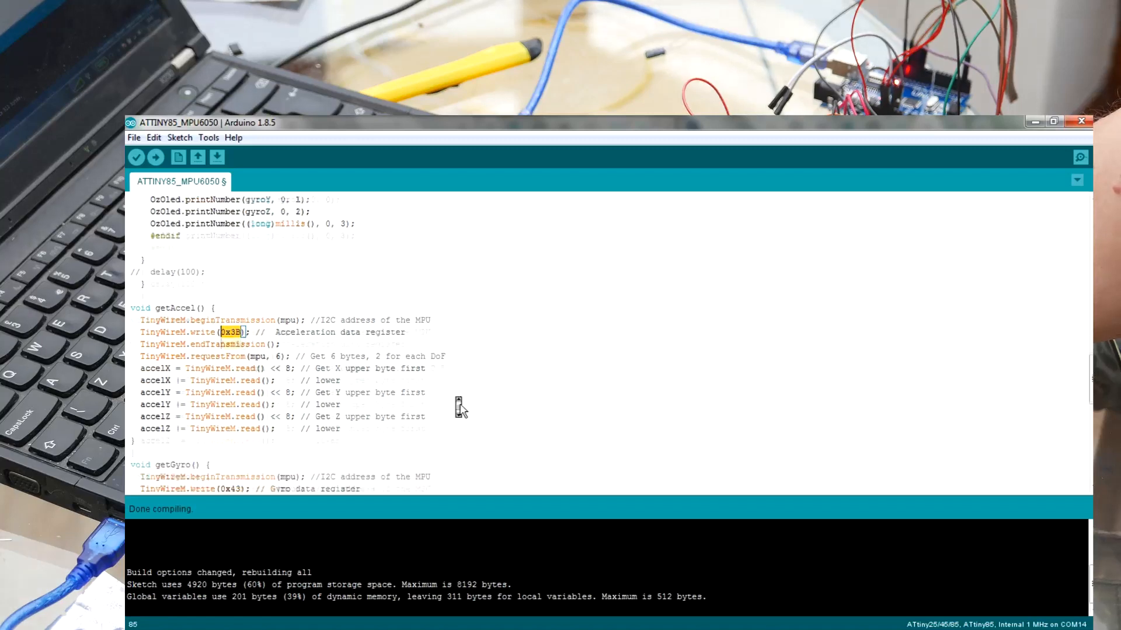
pyautogui.scroll(-3)
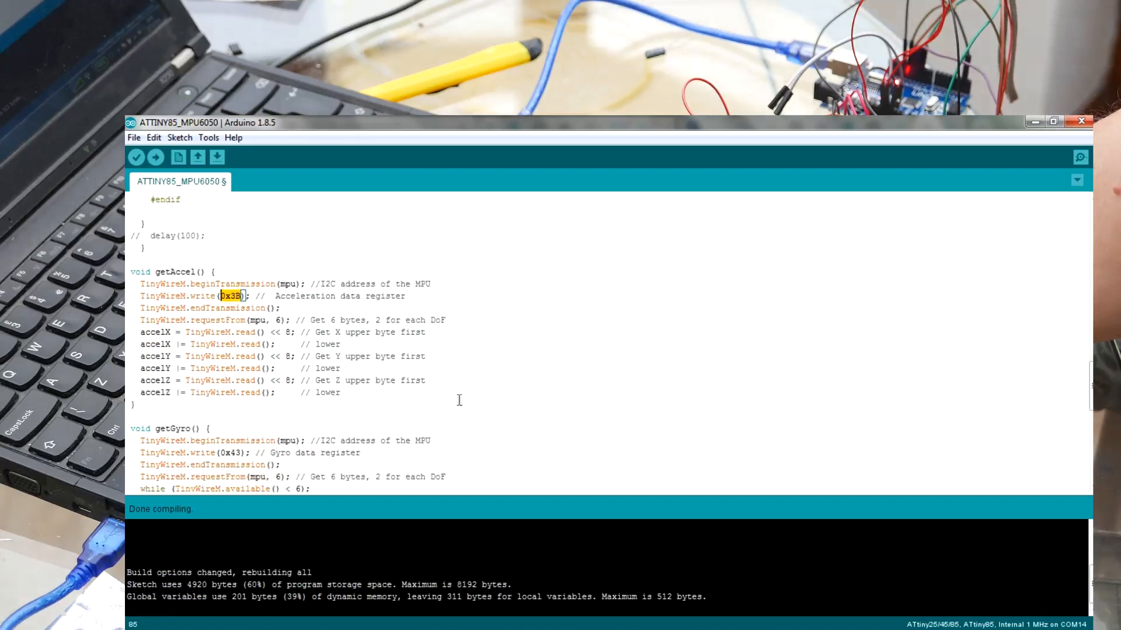
pyautogui.scroll(-3)
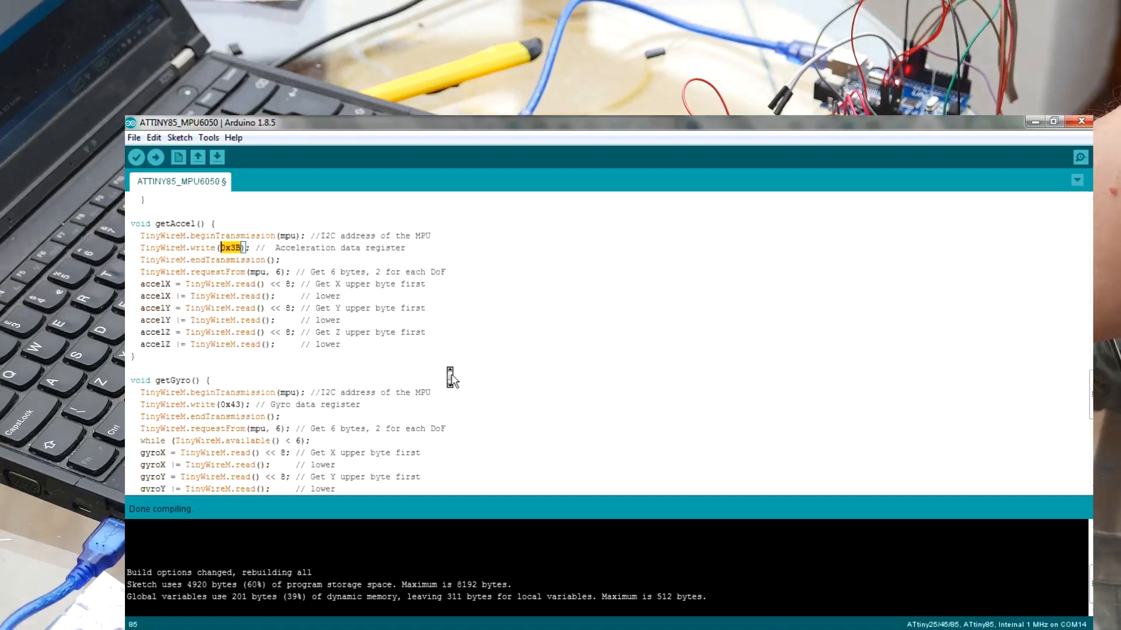
pyautogui.scroll(3)
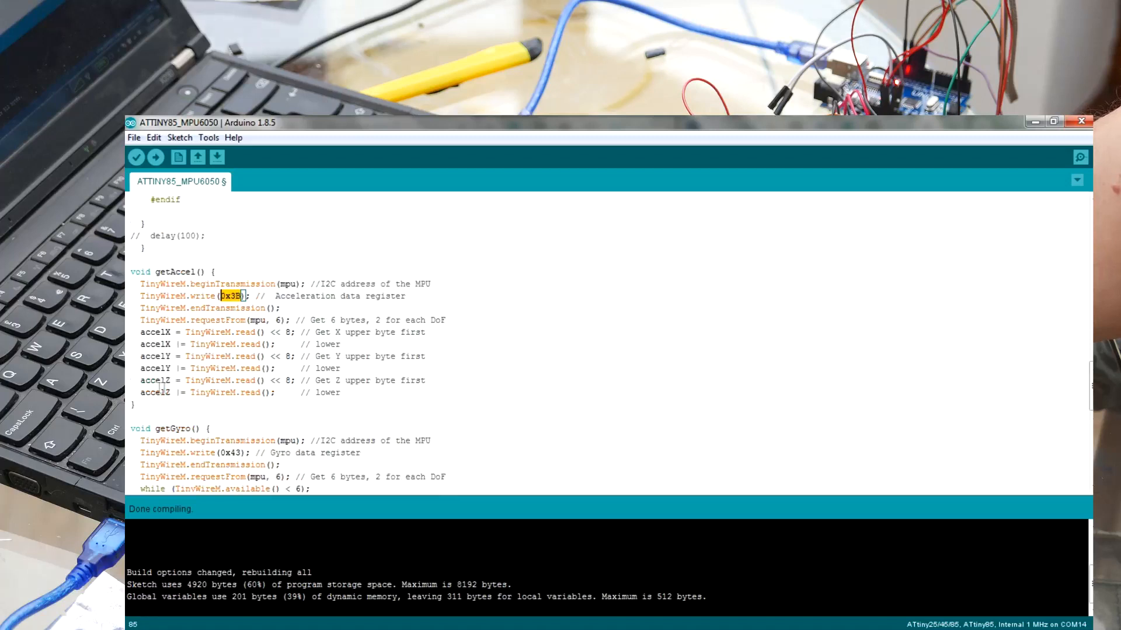
pyautogui.scroll(3)
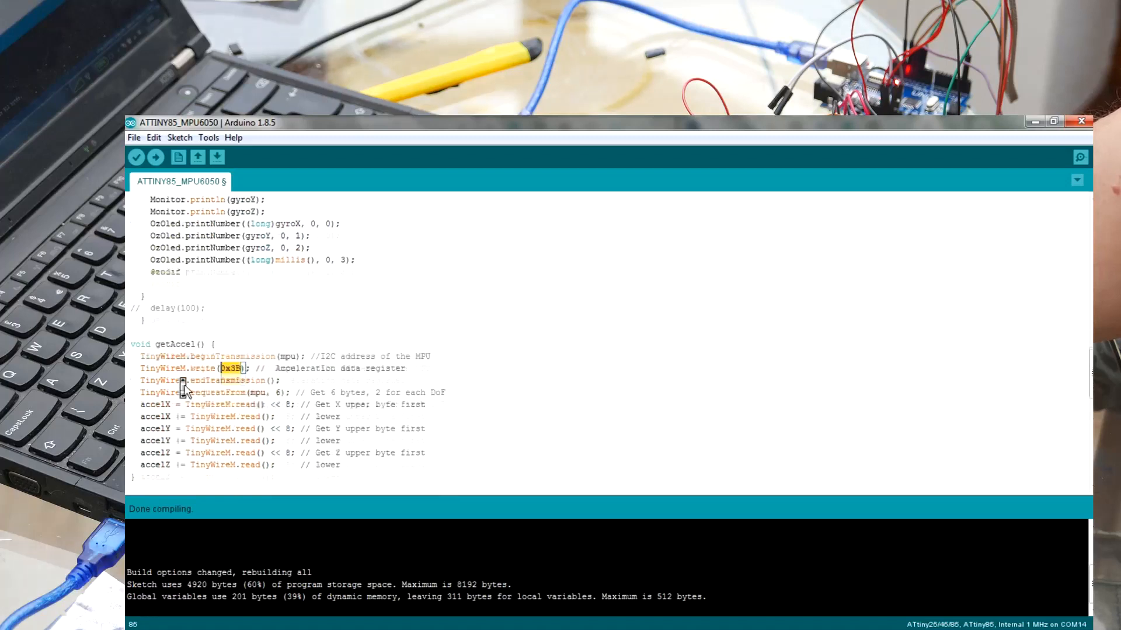
pyautogui.scroll(-3)
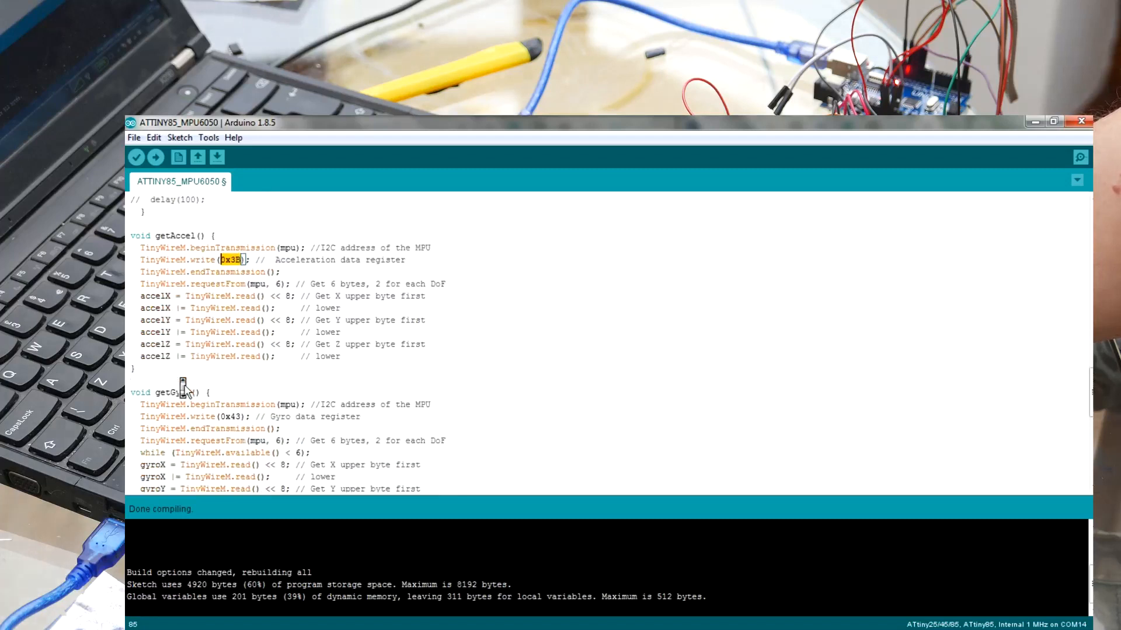
pyautogui.scroll(3)
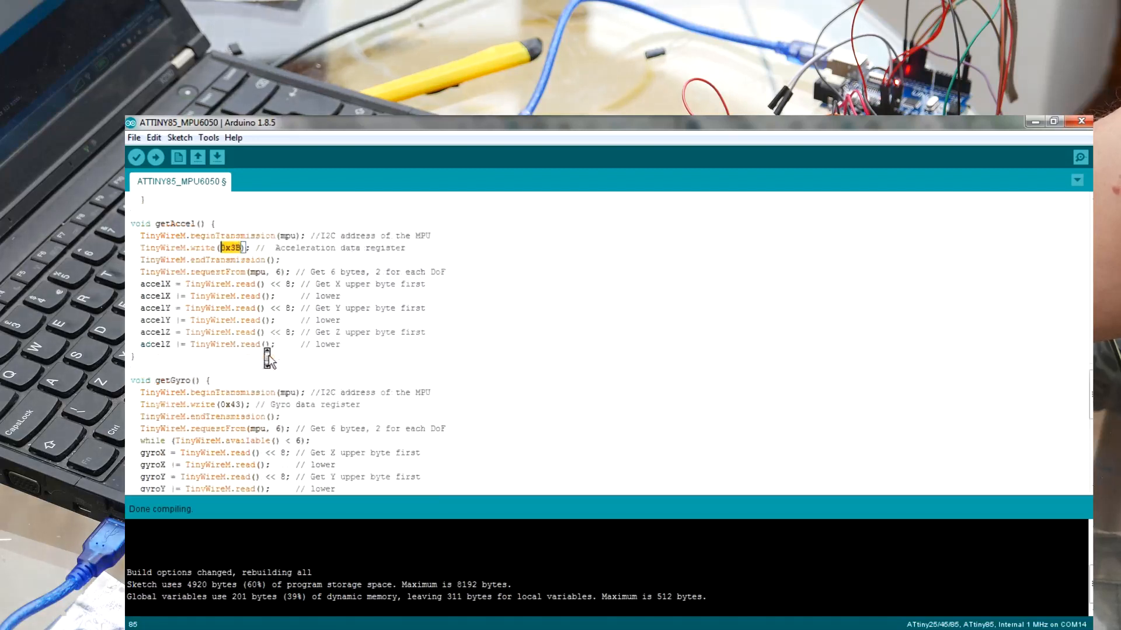
pyautogui.scroll(3)
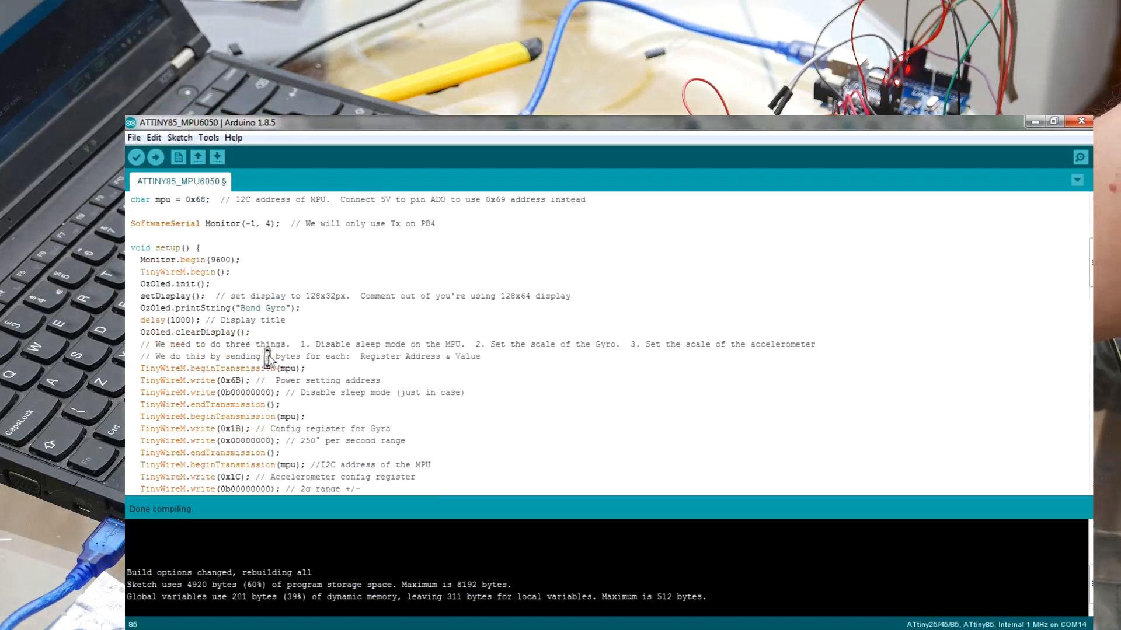
pyautogui.scroll(-3)
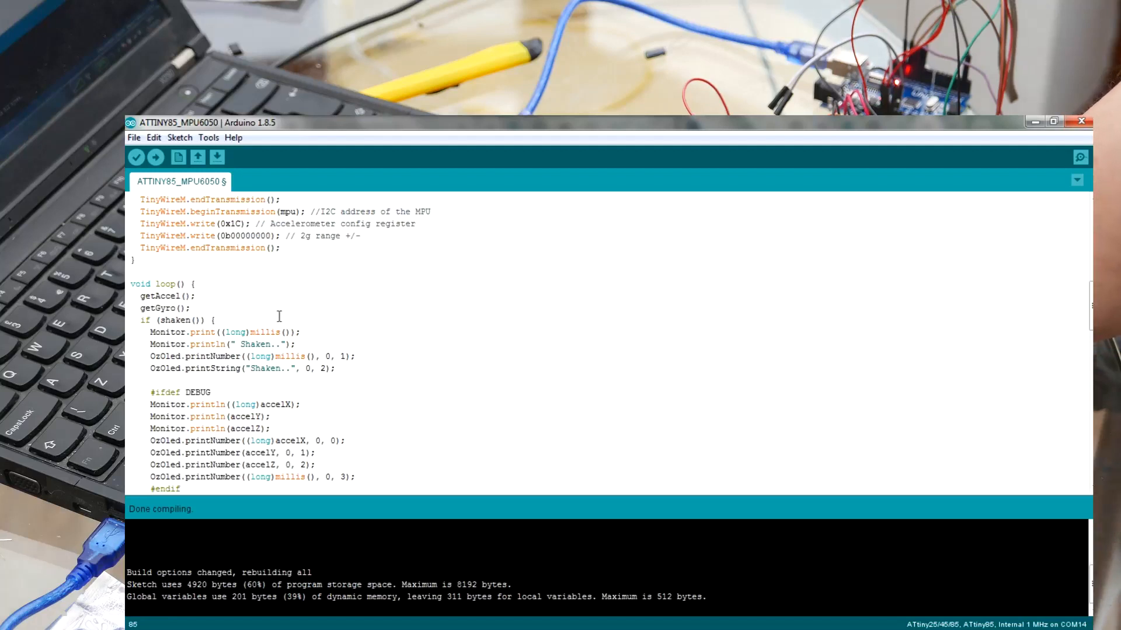
pyautogui.scroll(-3)
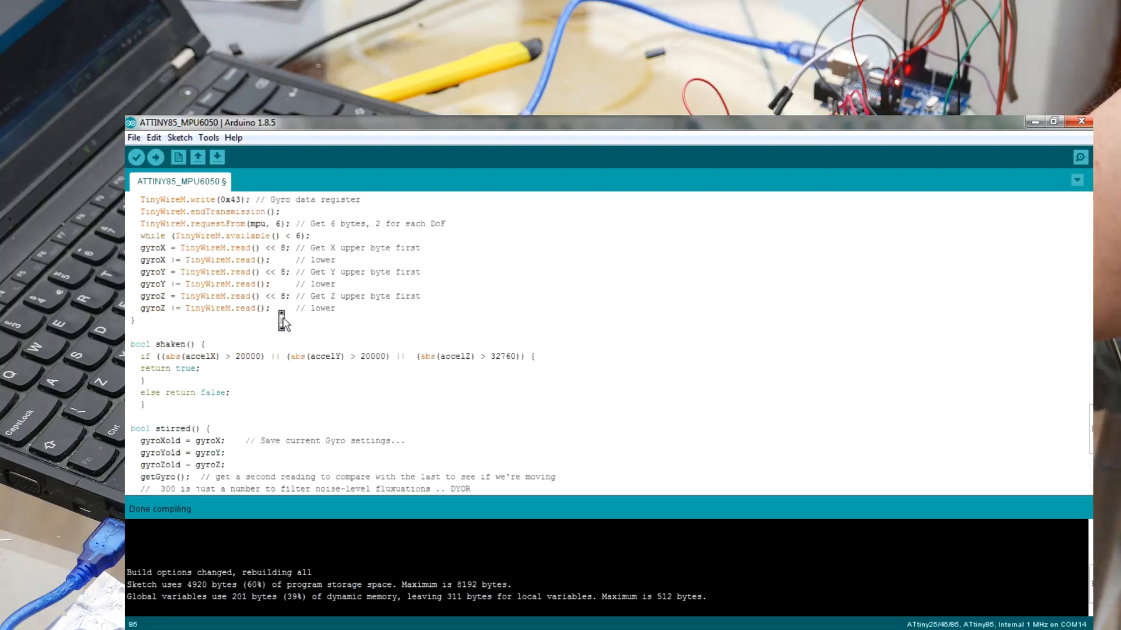
pyautogui.scroll(-3)
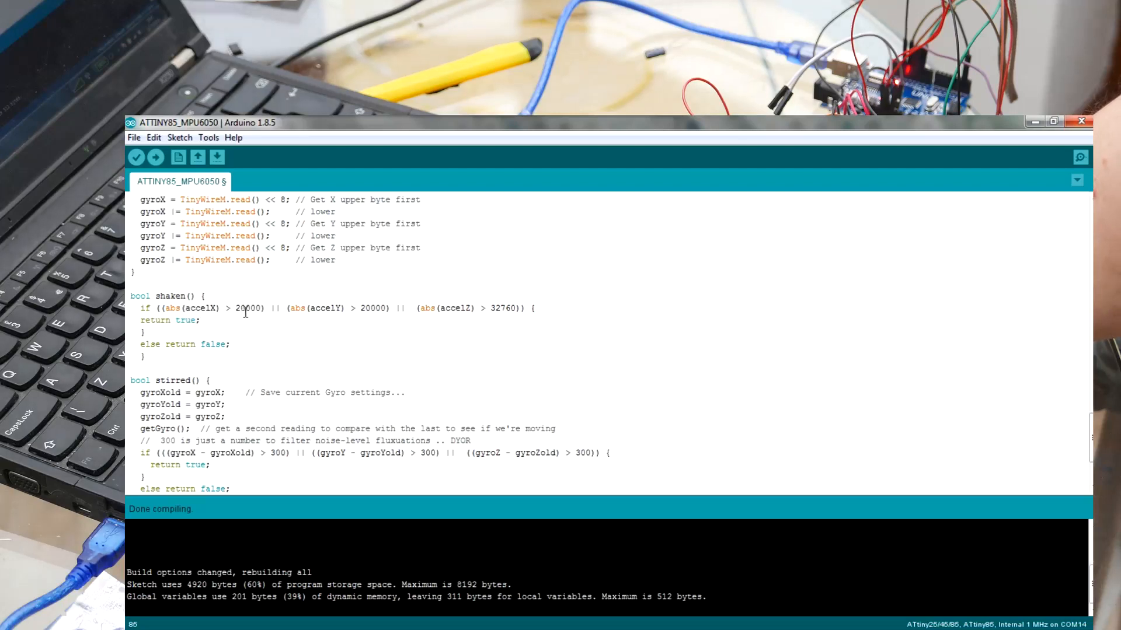
pyautogui.moveTo(359, 313)
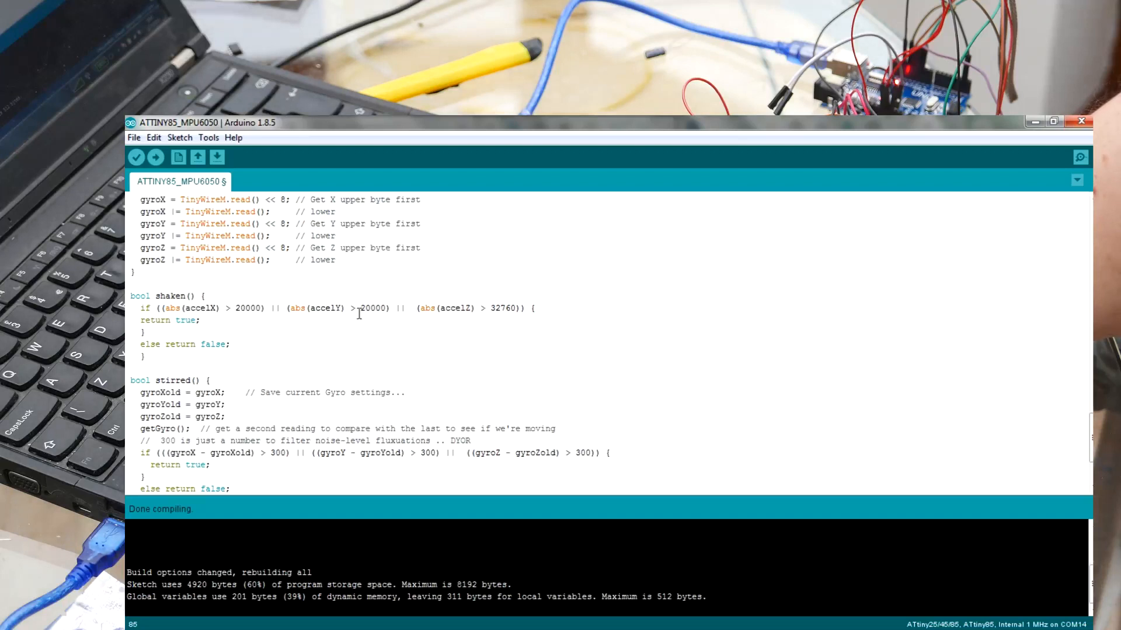
pyautogui.doubleClick(372, 308)
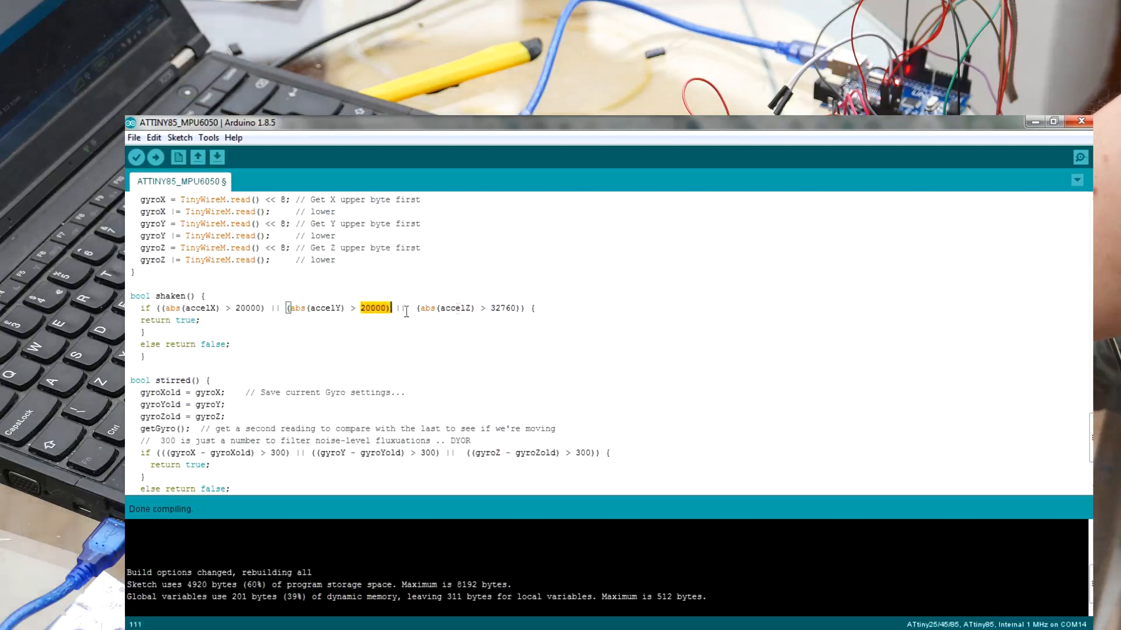
pyautogui.doubleClick(501, 308)
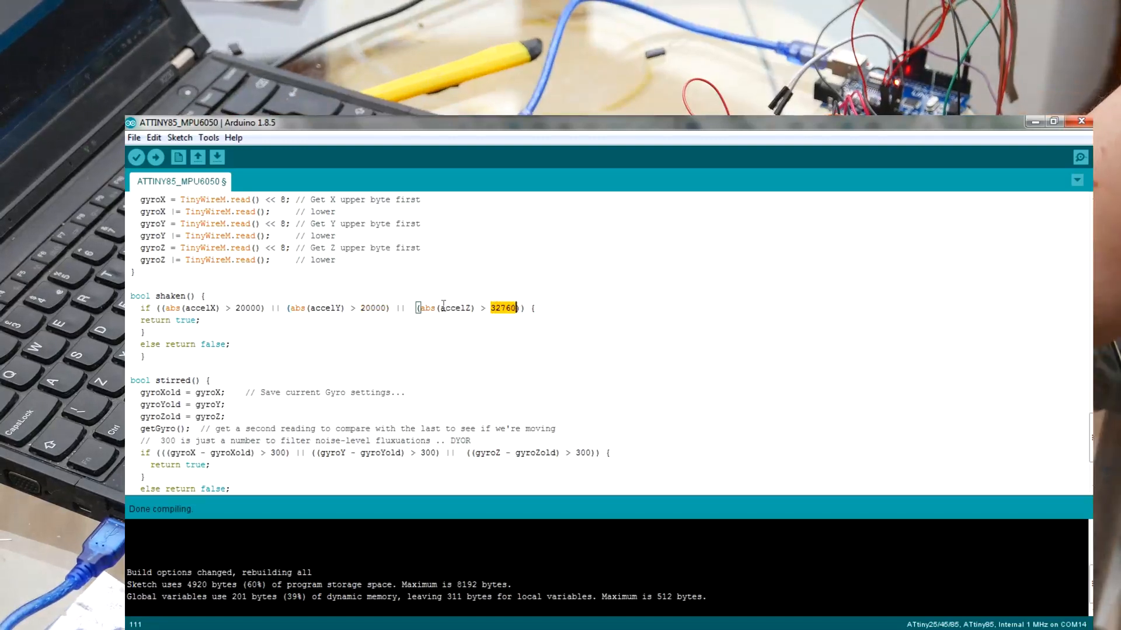
pyautogui.scroll(-3)
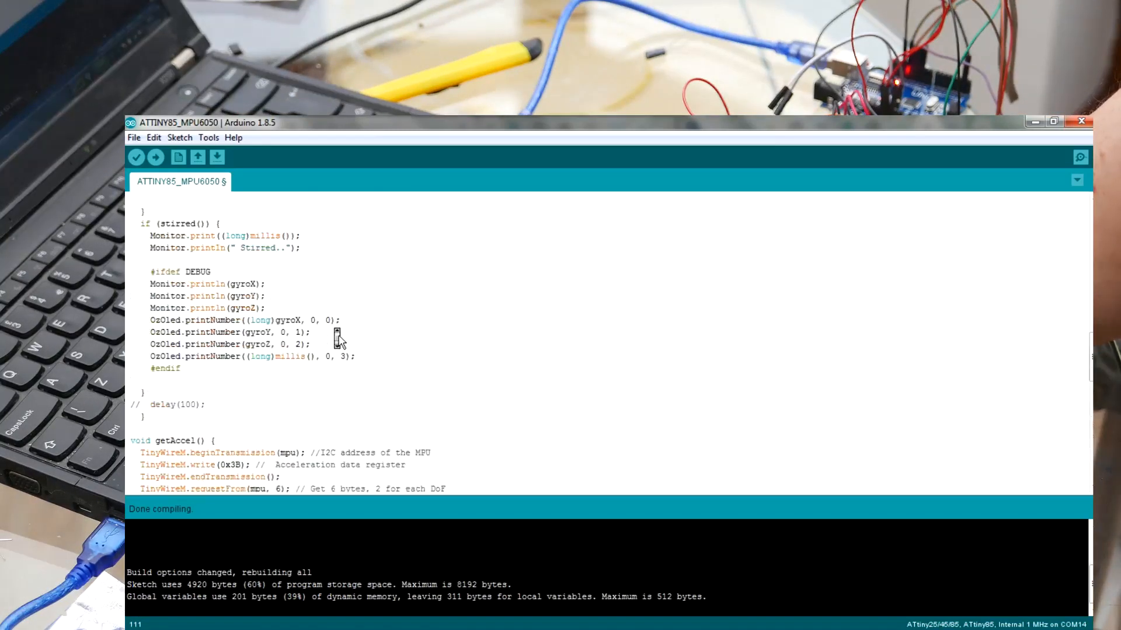
pyautogui.scroll(3)
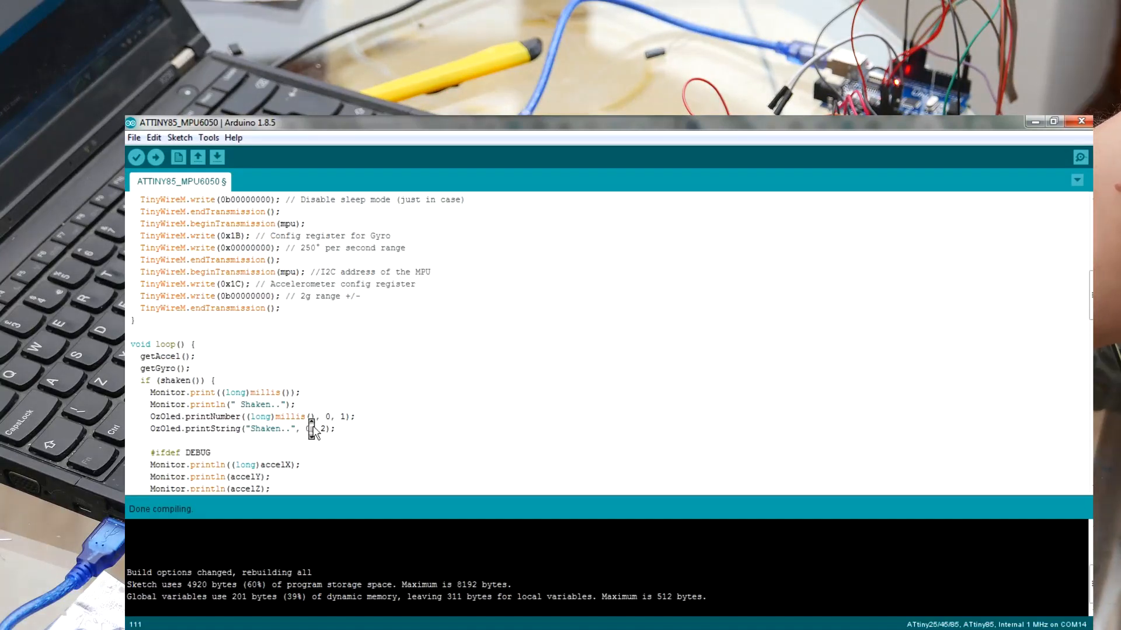
pyautogui.scroll(-3)
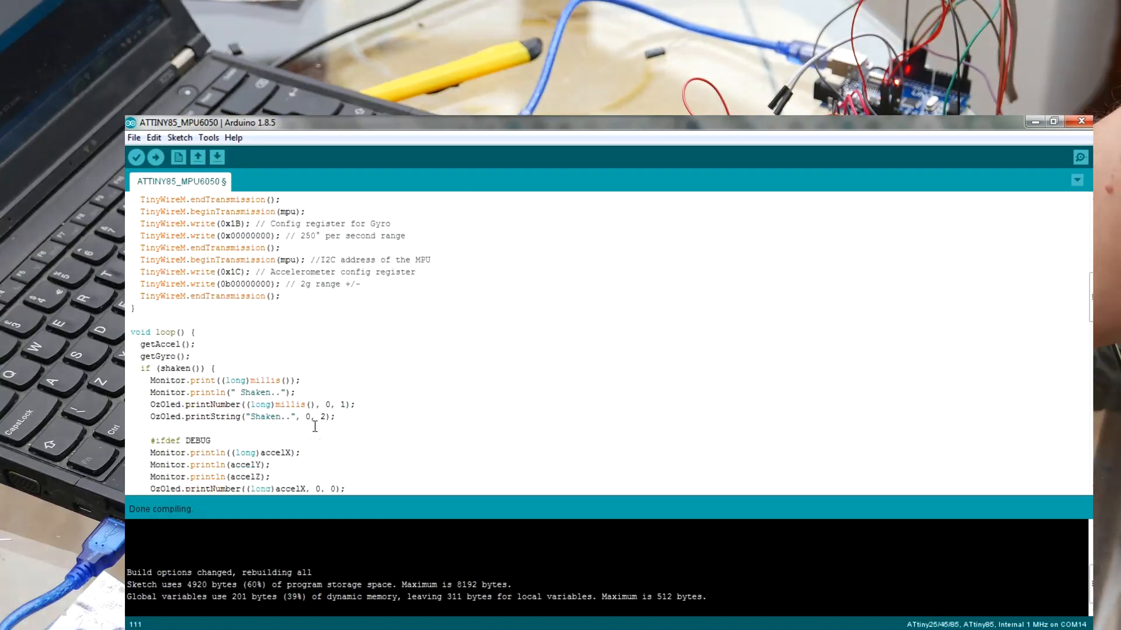
pyautogui.scroll(-3)
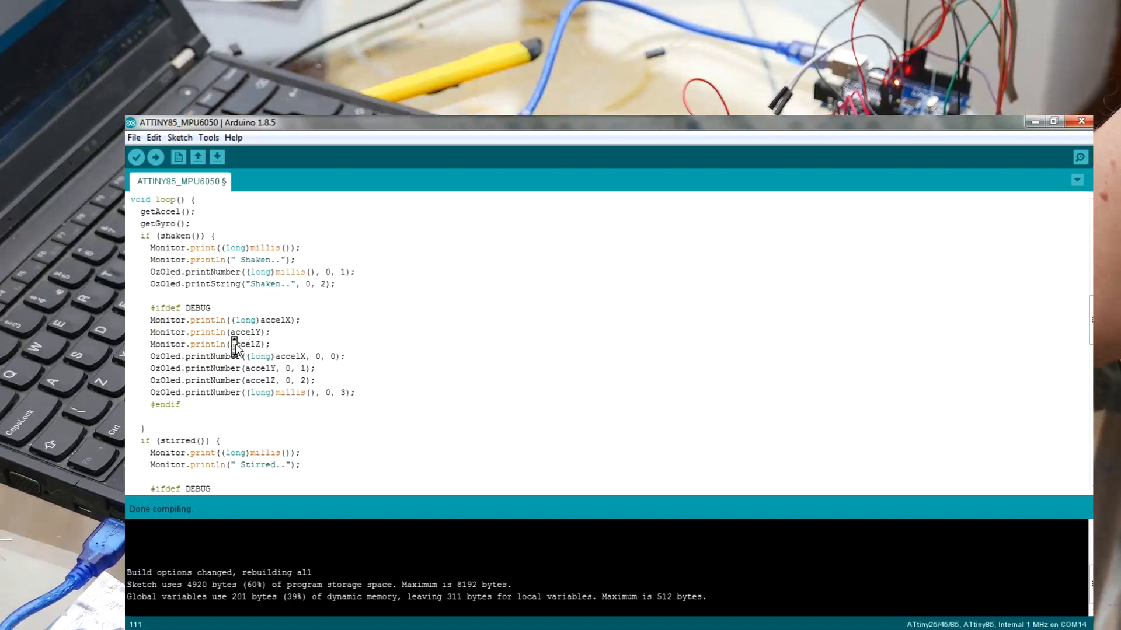
pyautogui.scroll(-3)
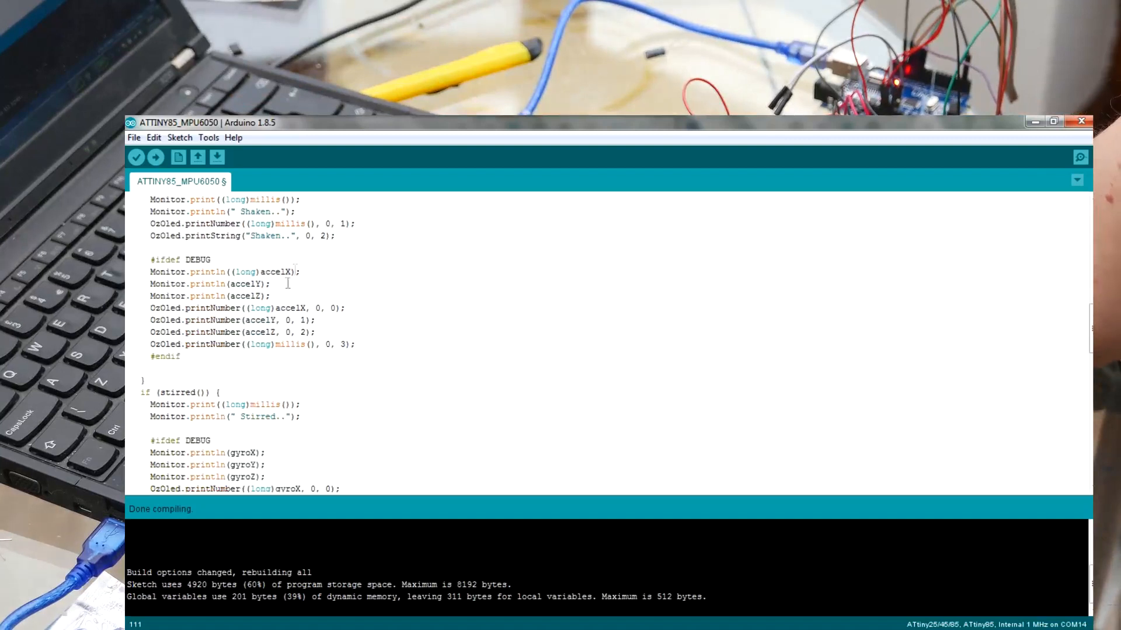
pyautogui.doubleClick(259, 308)
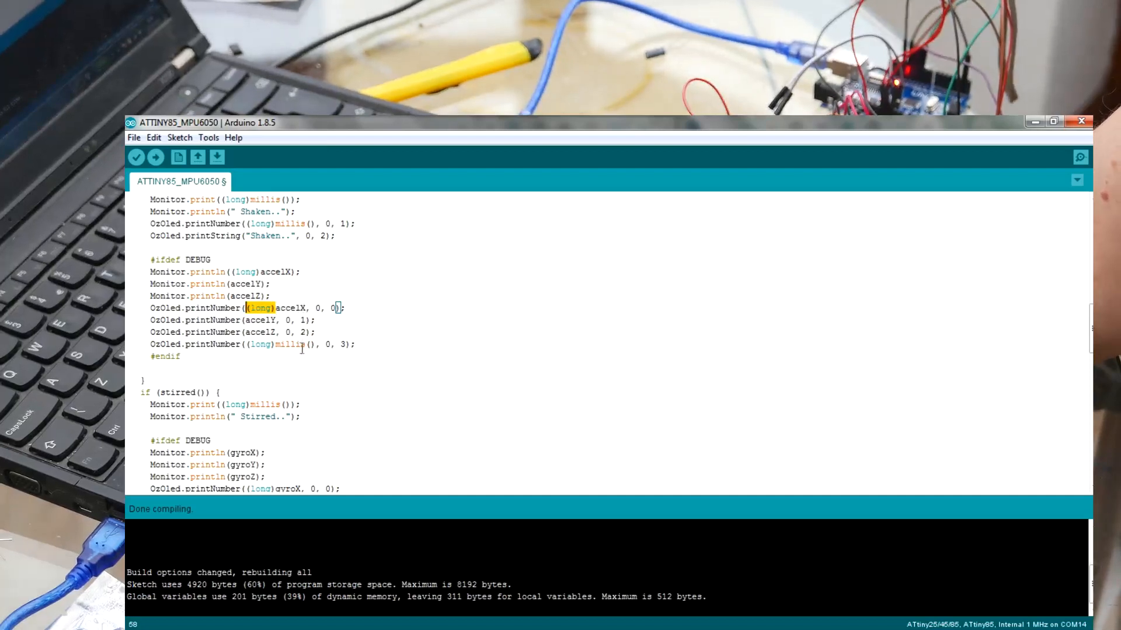
pyautogui.scroll(-3)
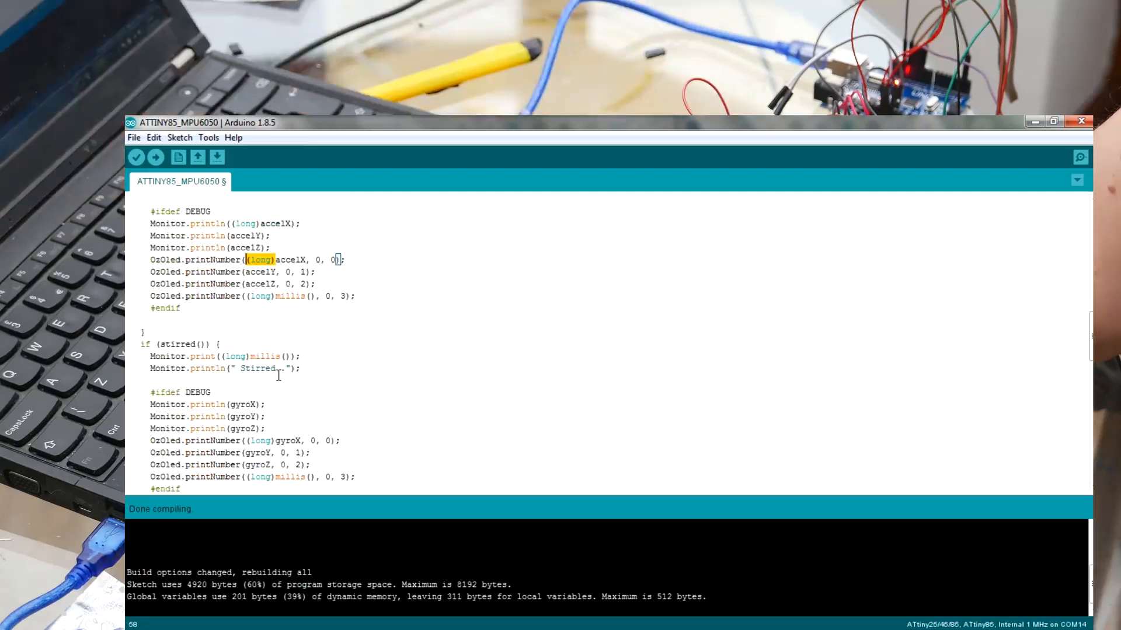
pyautogui.scroll(3)
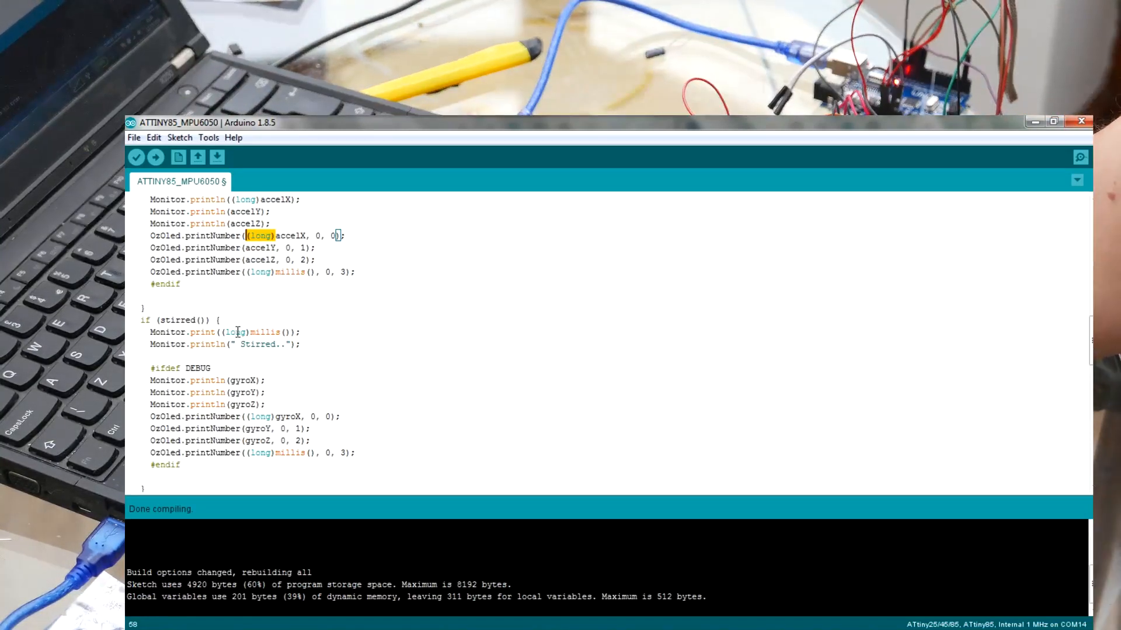
pyautogui.scroll(3)
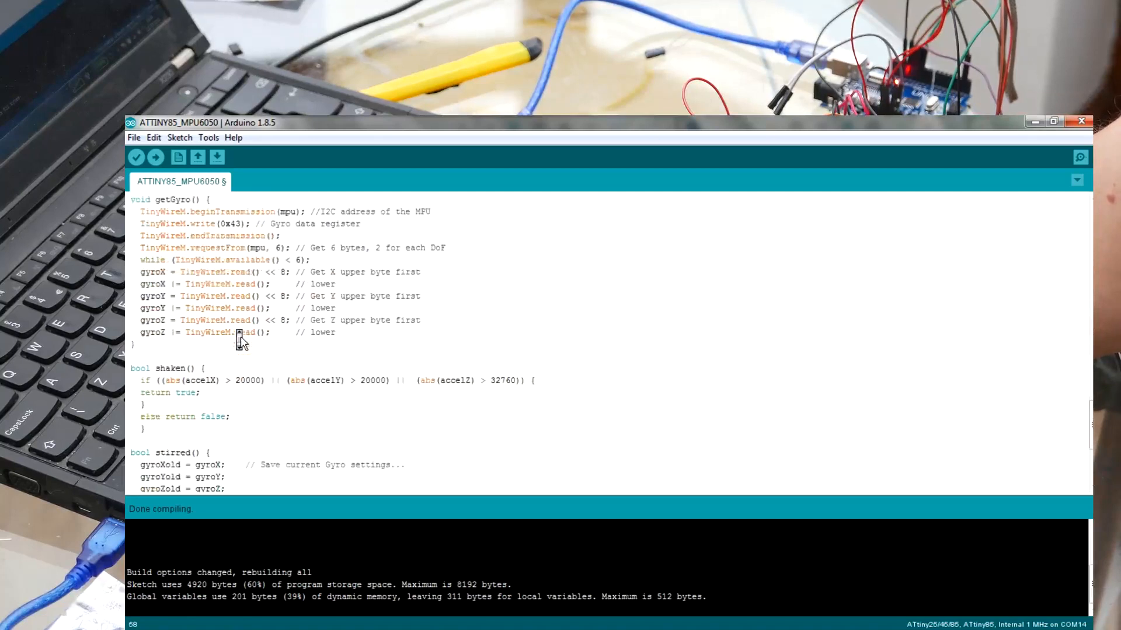
pyautogui.scroll(-3)
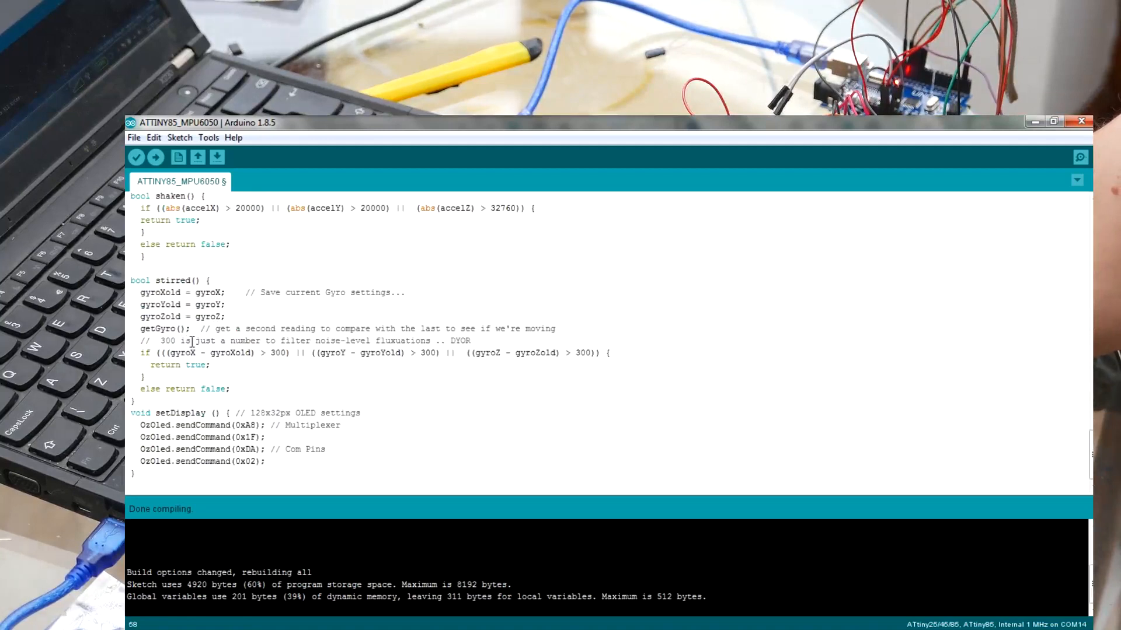
pyautogui.moveTo(175, 330)
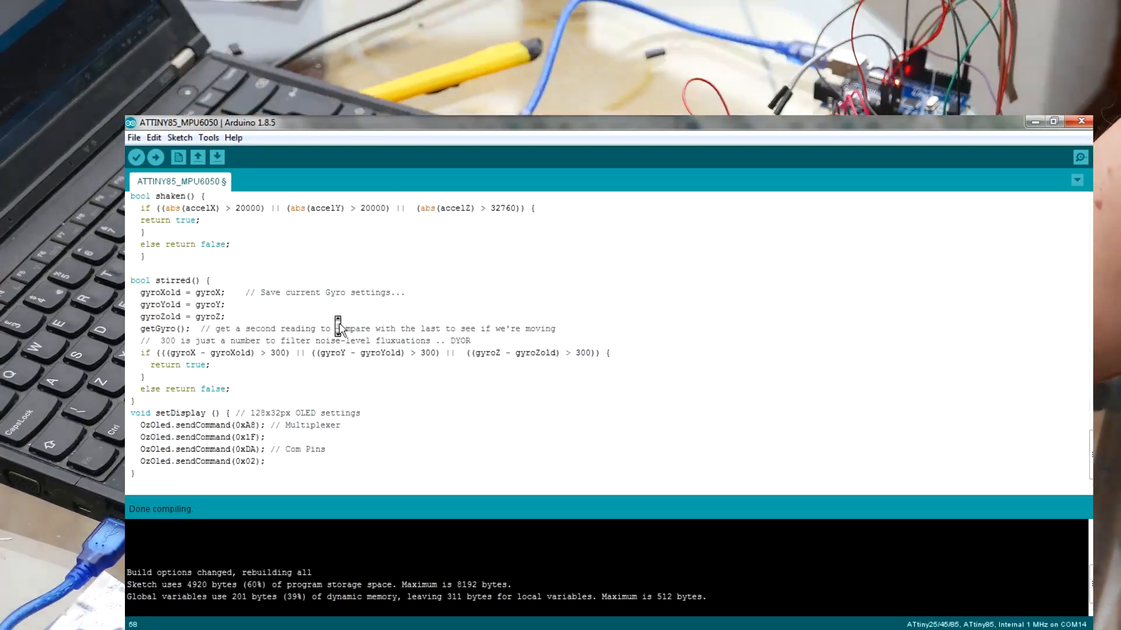
pyautogui.click(1080, 158)
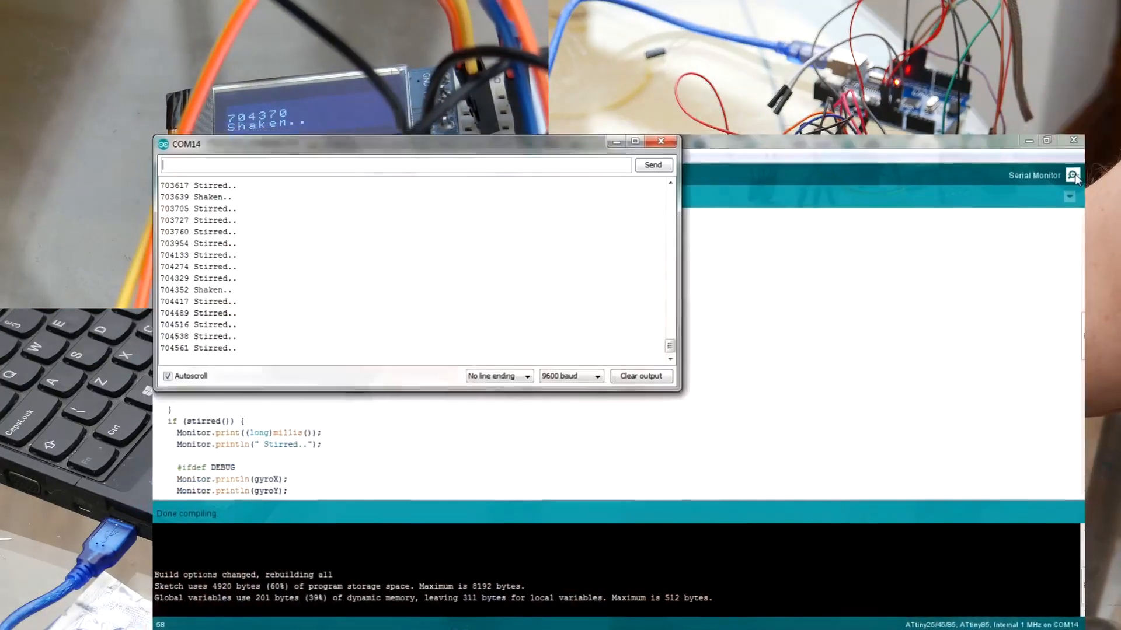